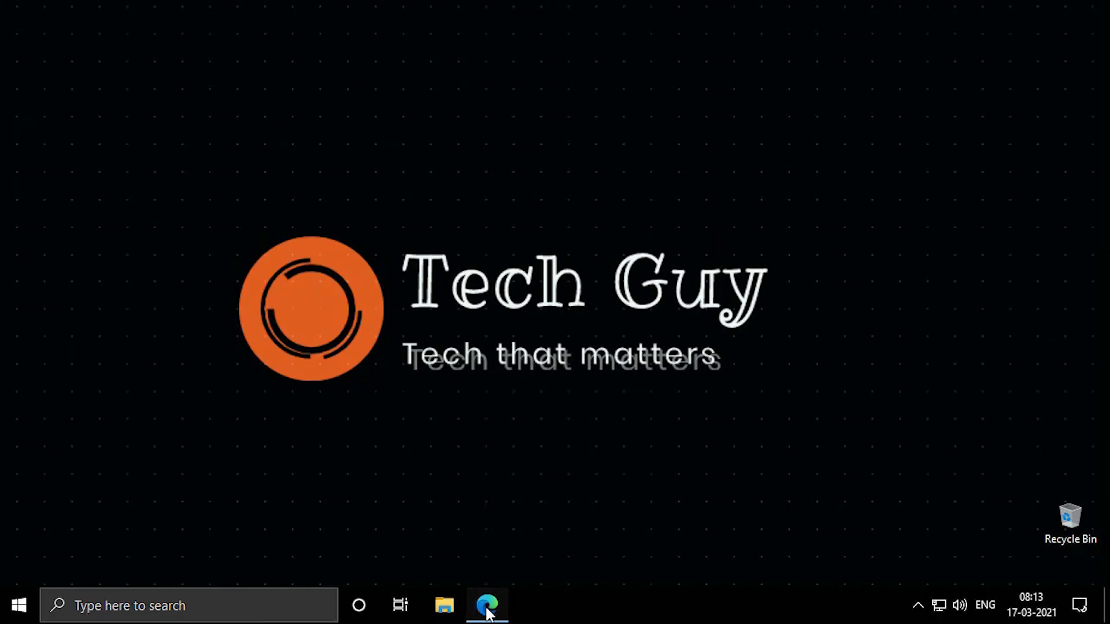
Open the shared Drive link for the IDM 6.36 zip in Edge and request its download
click(483, 604)
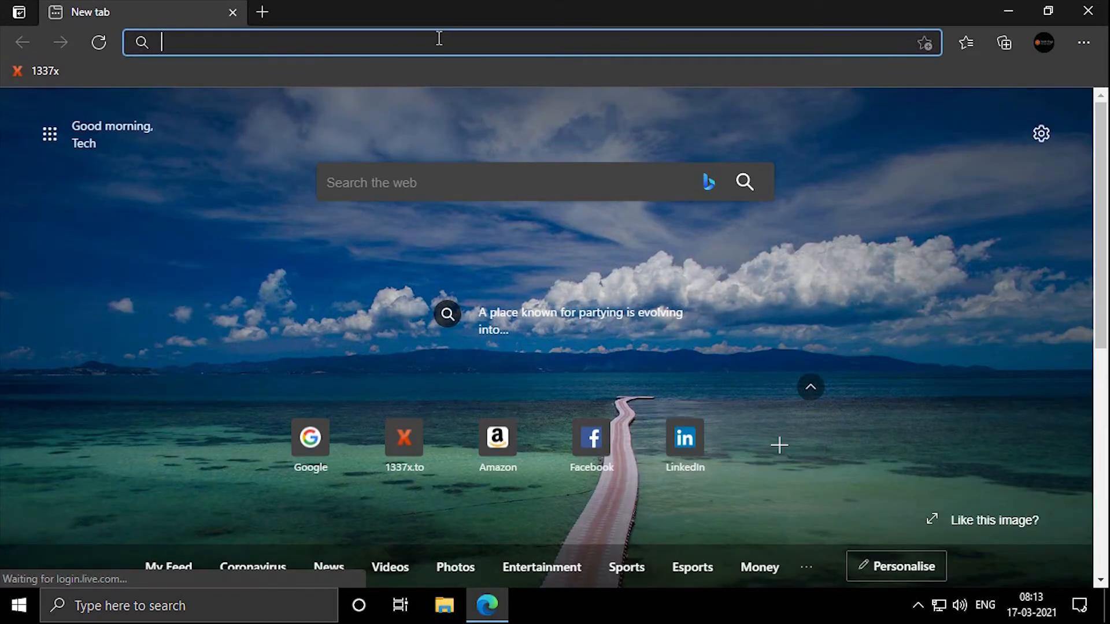
text(https://drive.google.com/file/d/1y-woTlynLgeAD-3nSn94cCqhRETYIQSe/view?usp=sharing)
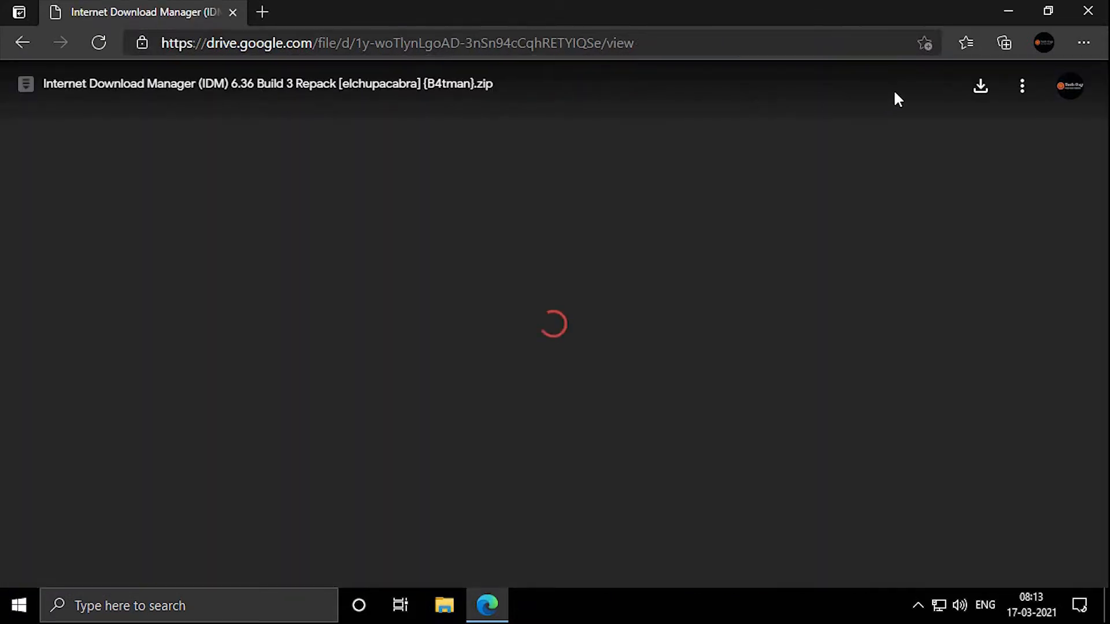
click(980, 86)
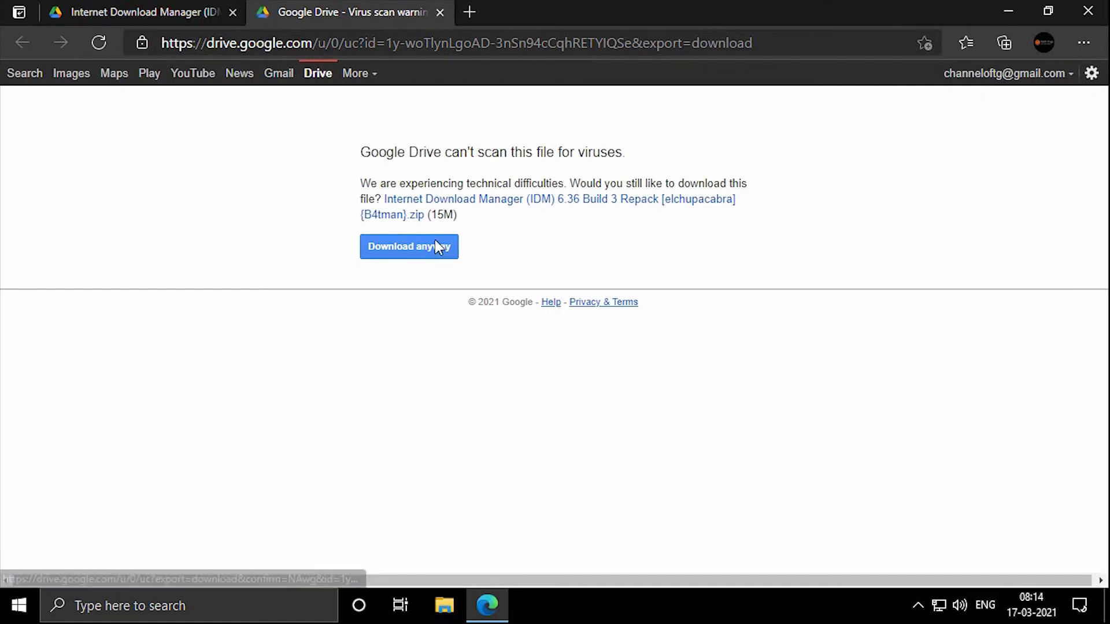
Download the 15,615 KB IDM zip despite the virus-scan warning and show all downloads
click(409, 247)
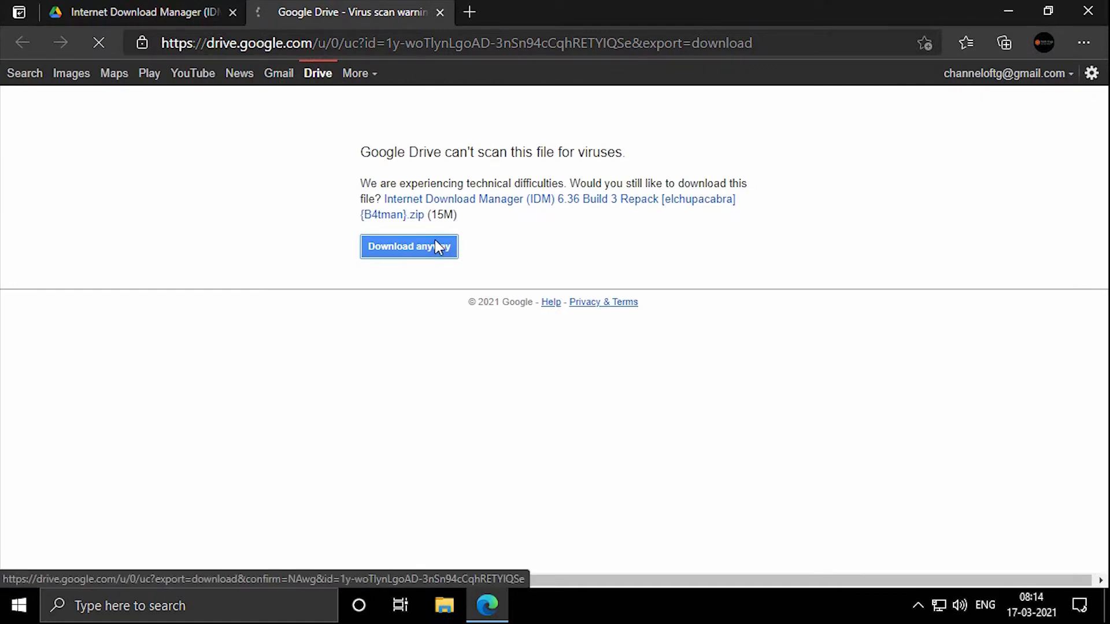
click(408, 246)
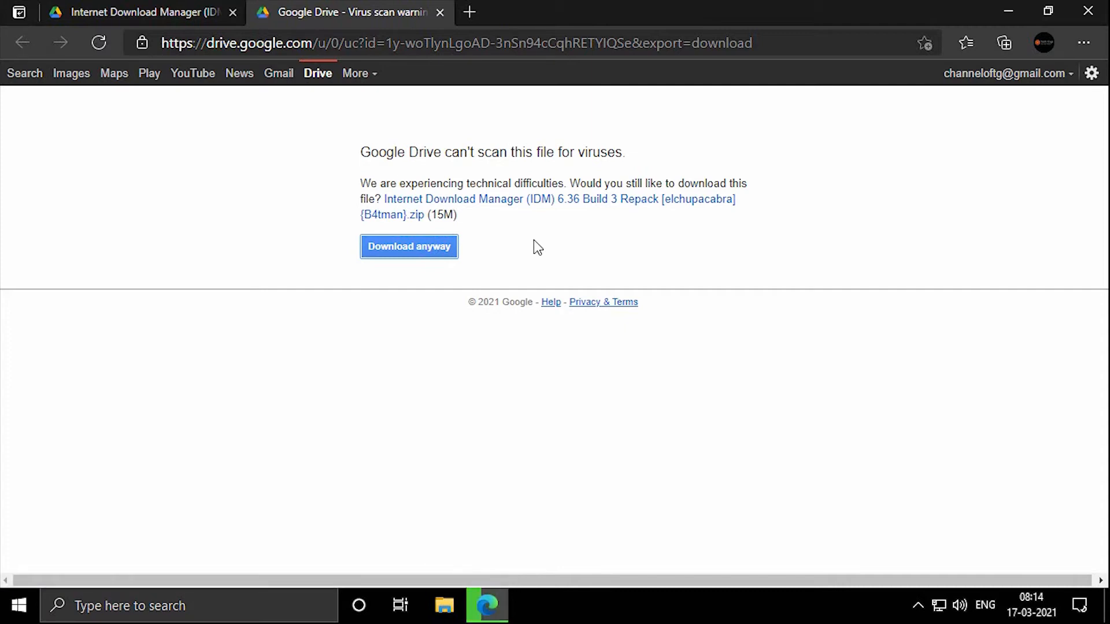
click(409, 247)
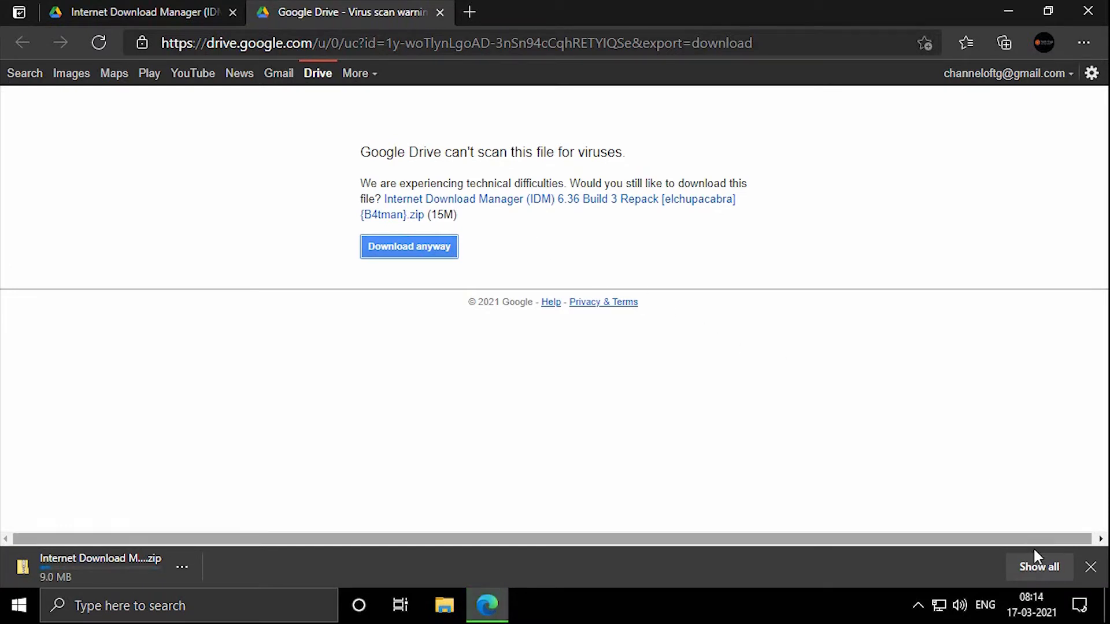
click(1040, 567)
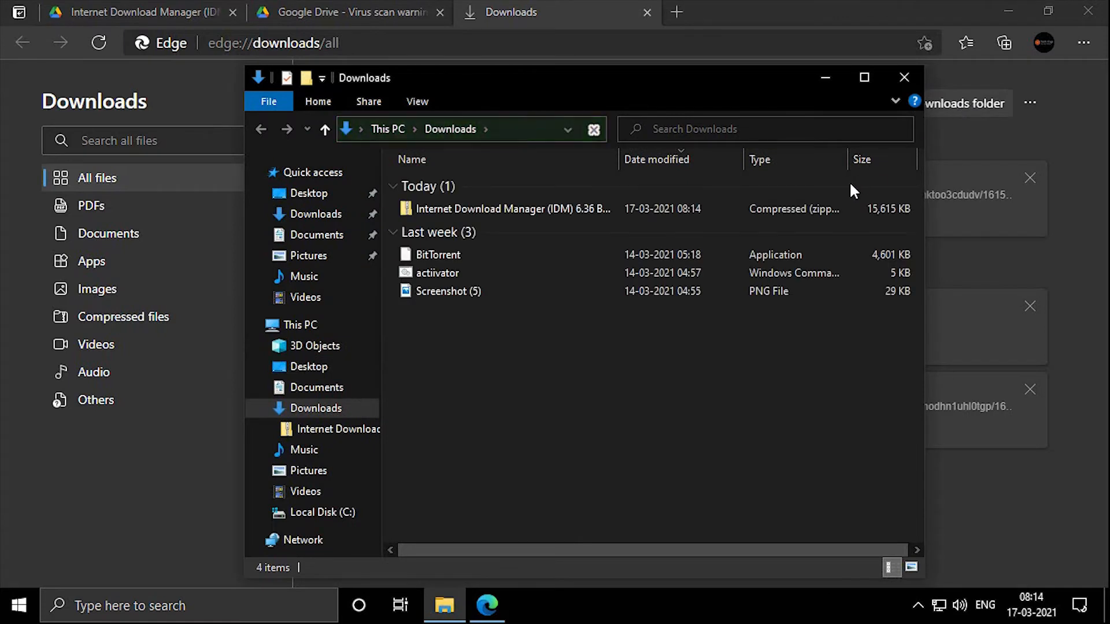
Open the downloaded IDM zip and copy the folder inside it
click(512, 209)
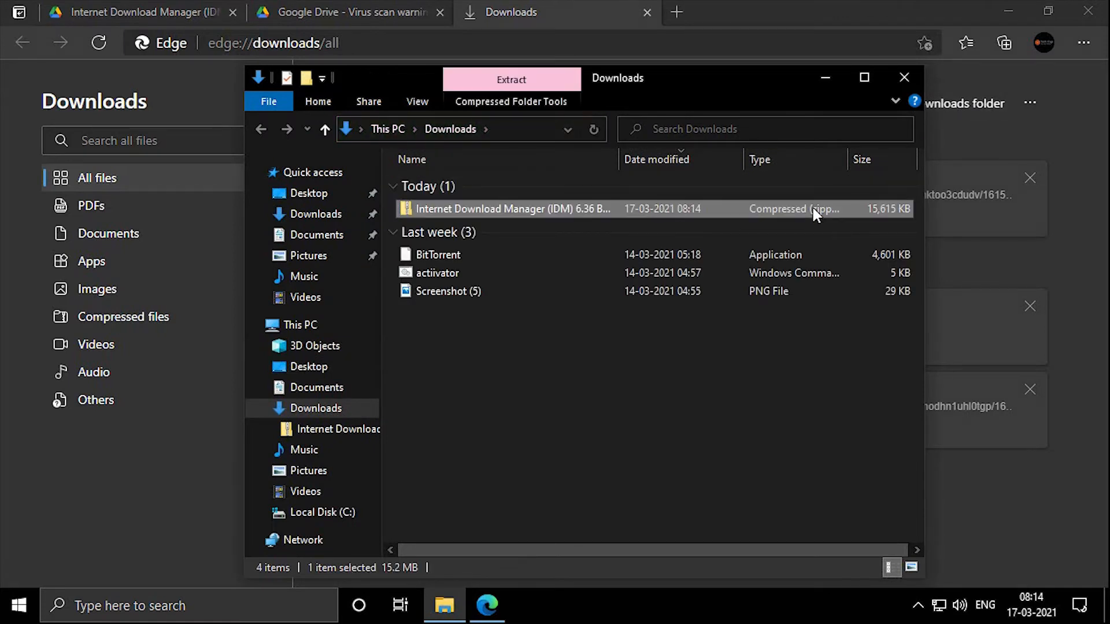
double_click(503, 209)
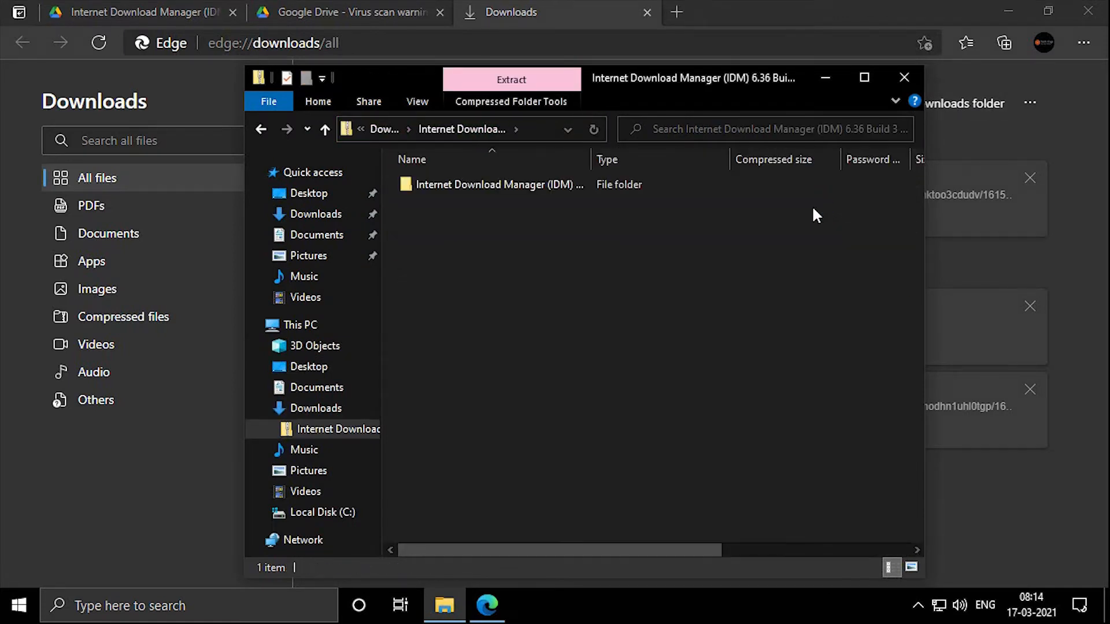
click(497, 185)
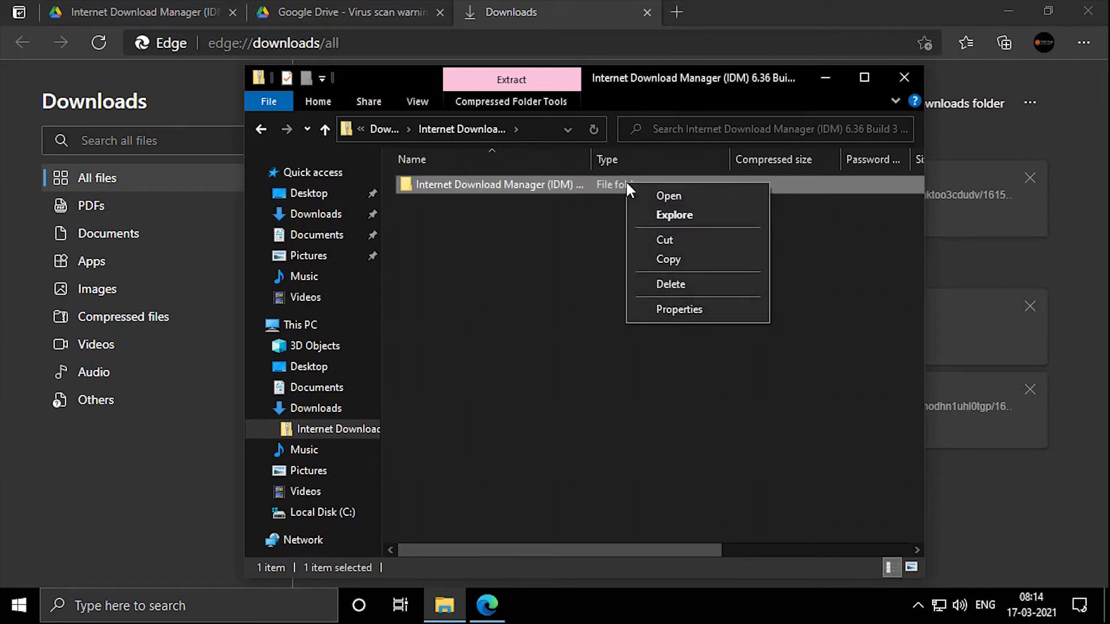
click(710, 275)
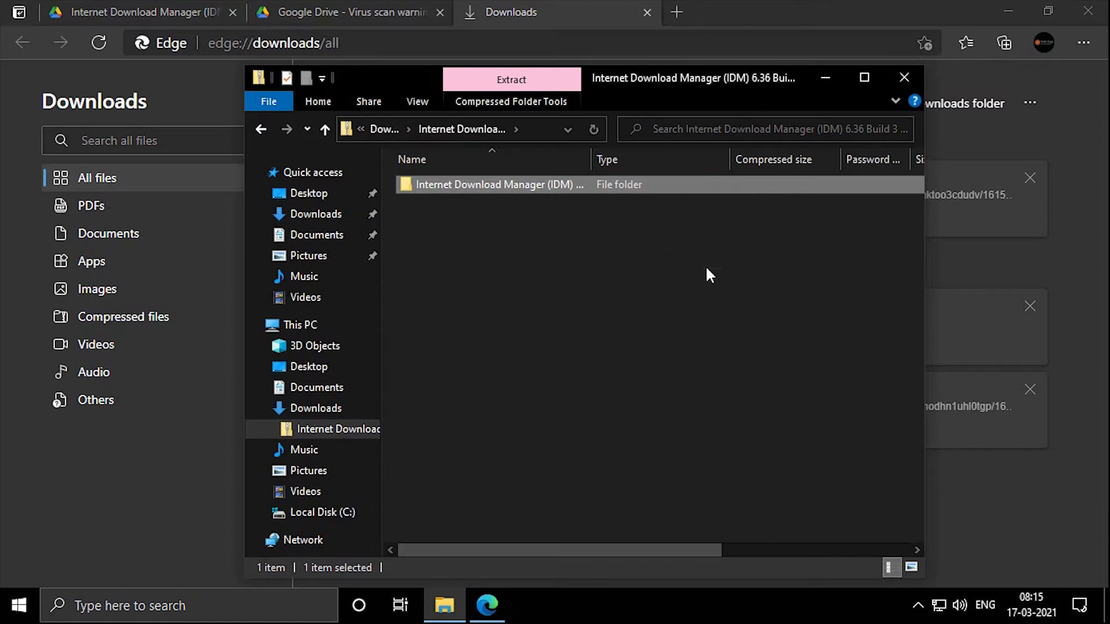
mouse_move(429, 409)
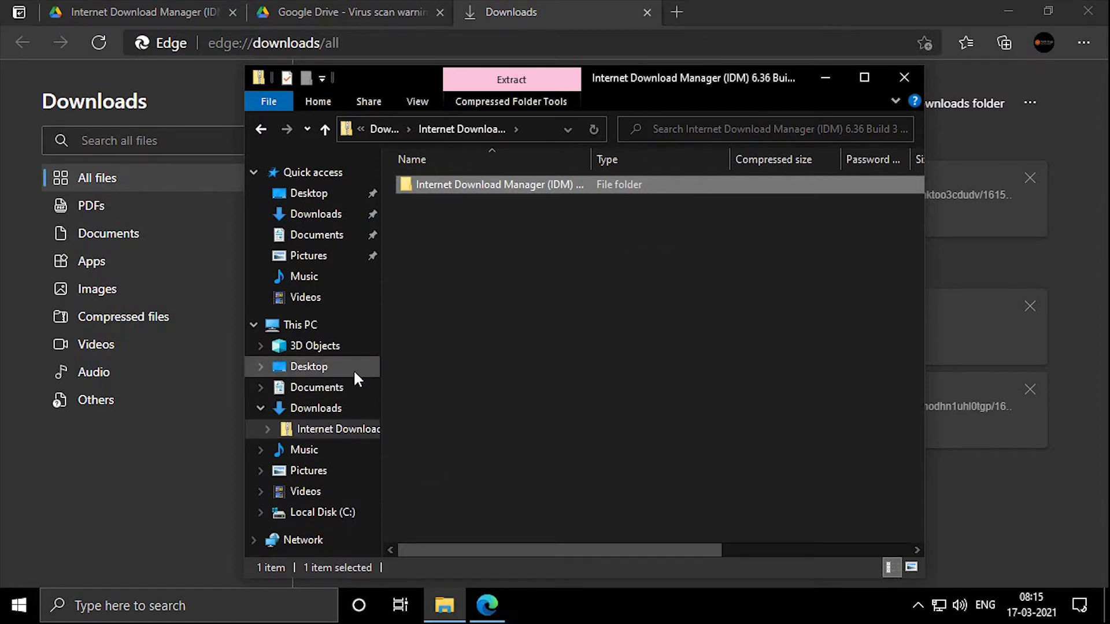
Paste the IDM folder onto the Desktop and close File Explorer
click(309, 367)
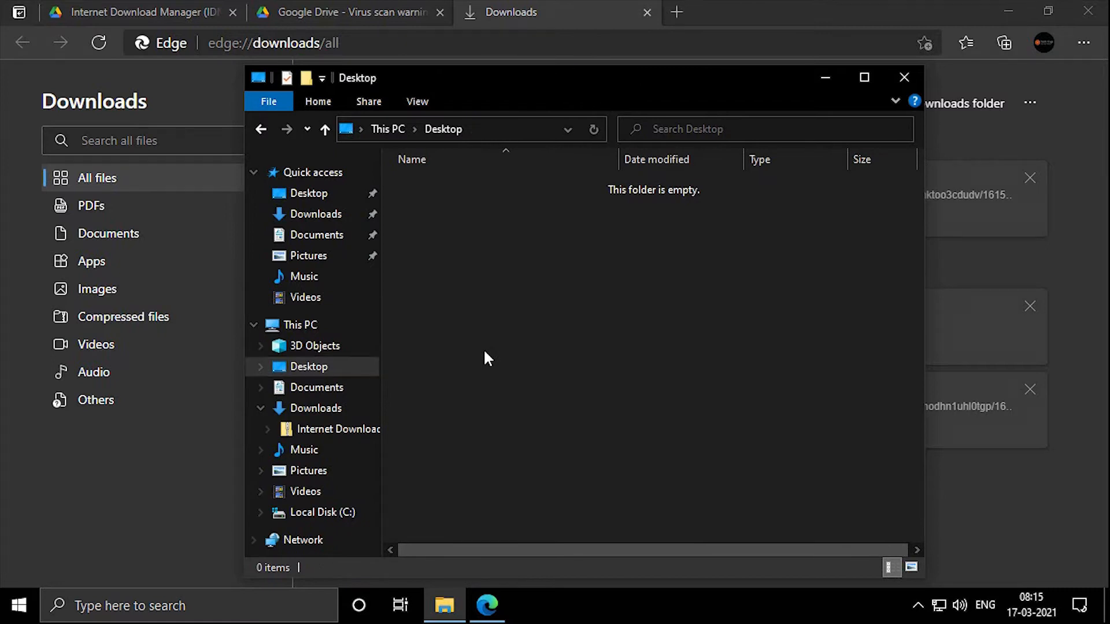
right_click(485, 359)
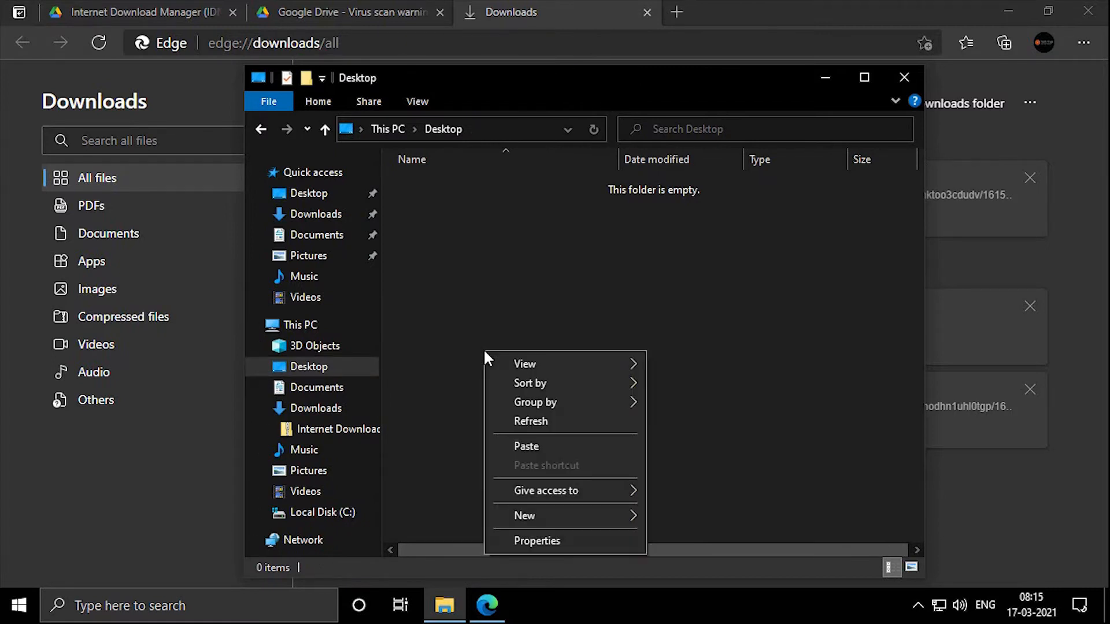
click(566, 460)
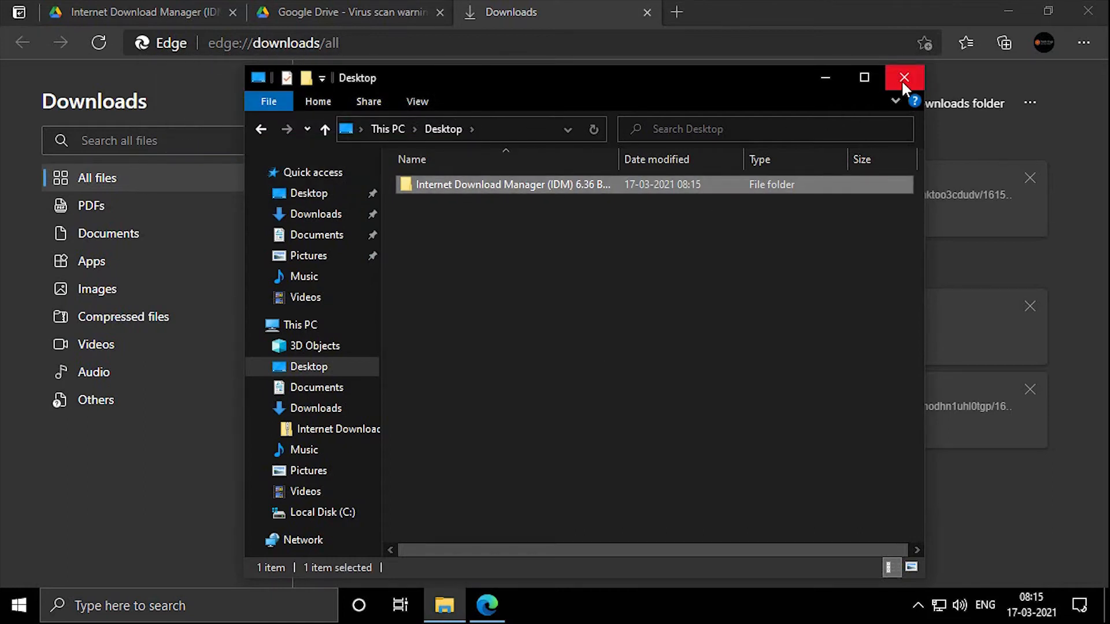
click(904, 77)
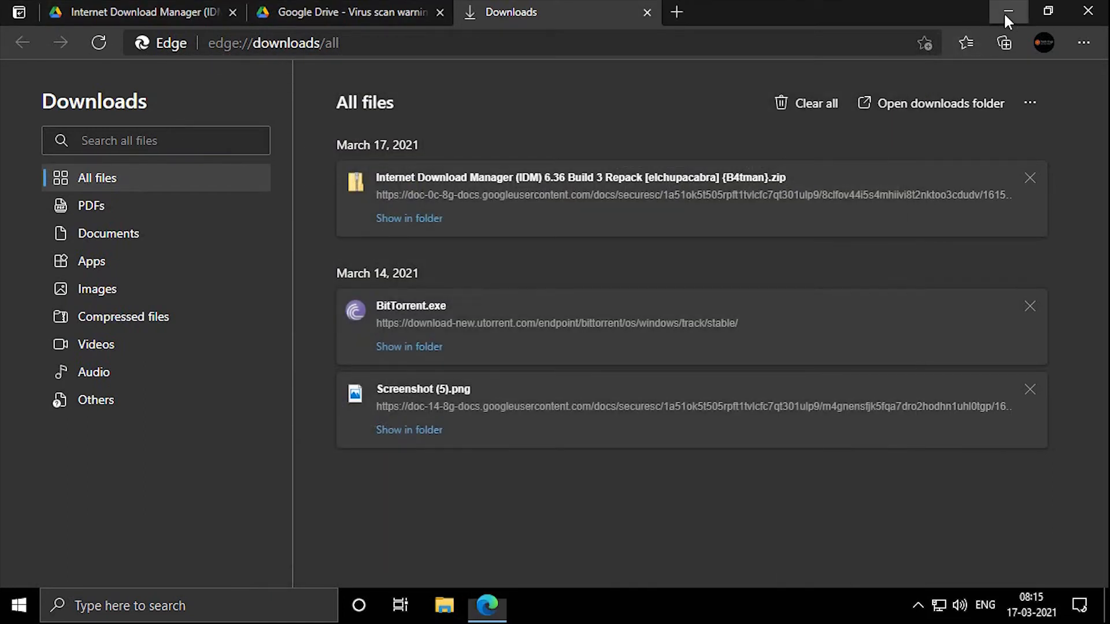
Run 'Internet Download Manager 6.36.3' from the Desktop IDM folder, approving User Account Control
click(1007, 12)
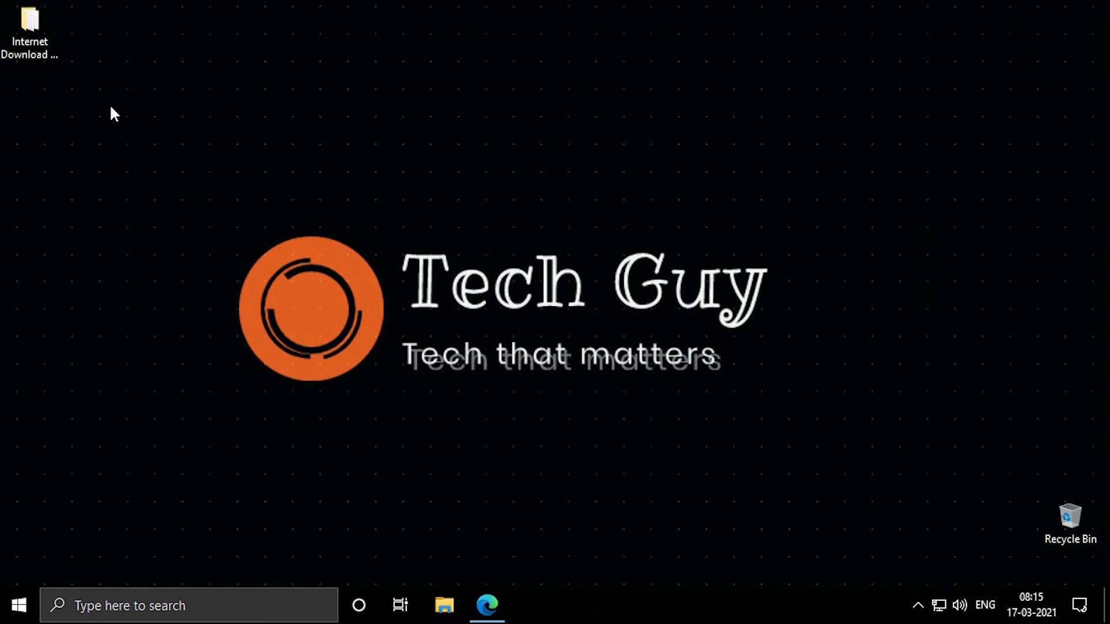
double_click(27, 21)
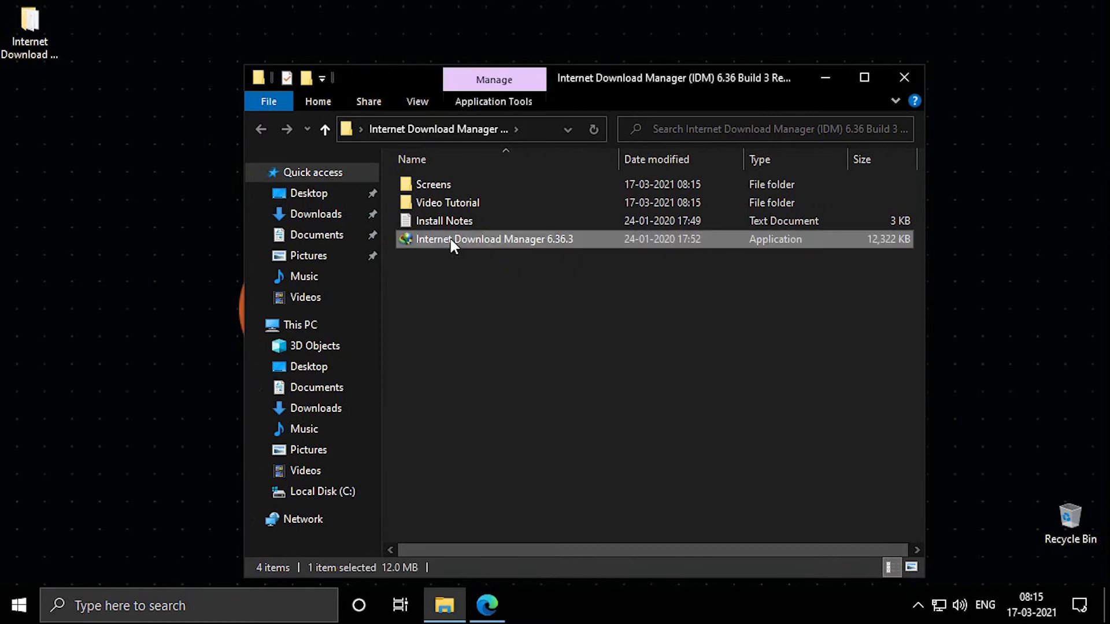
double_click(462, 239)
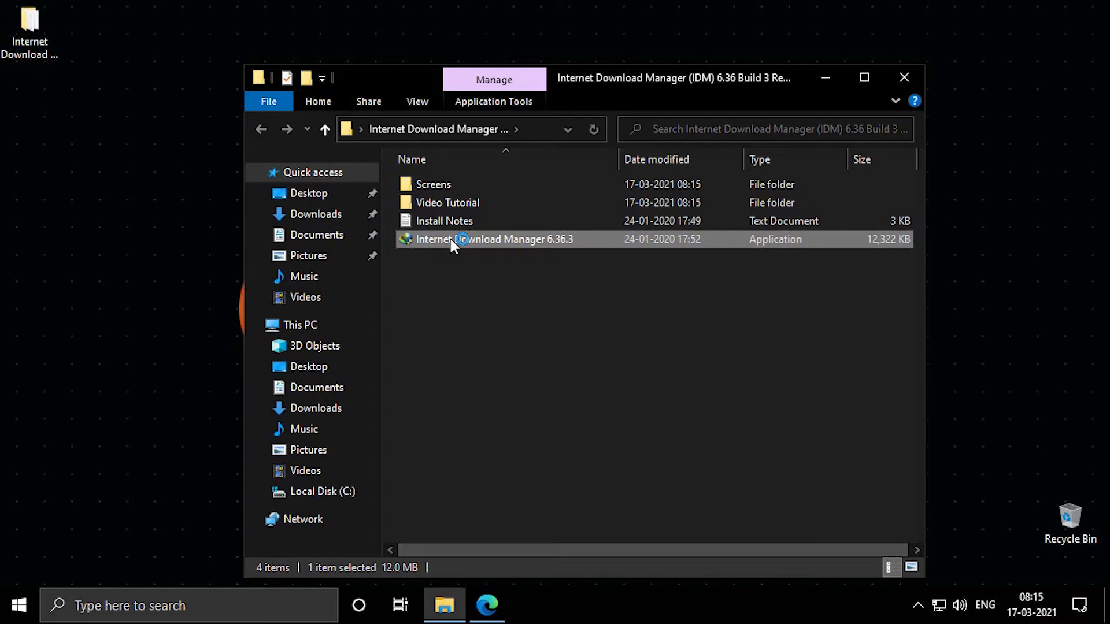
double_click(465, 239)
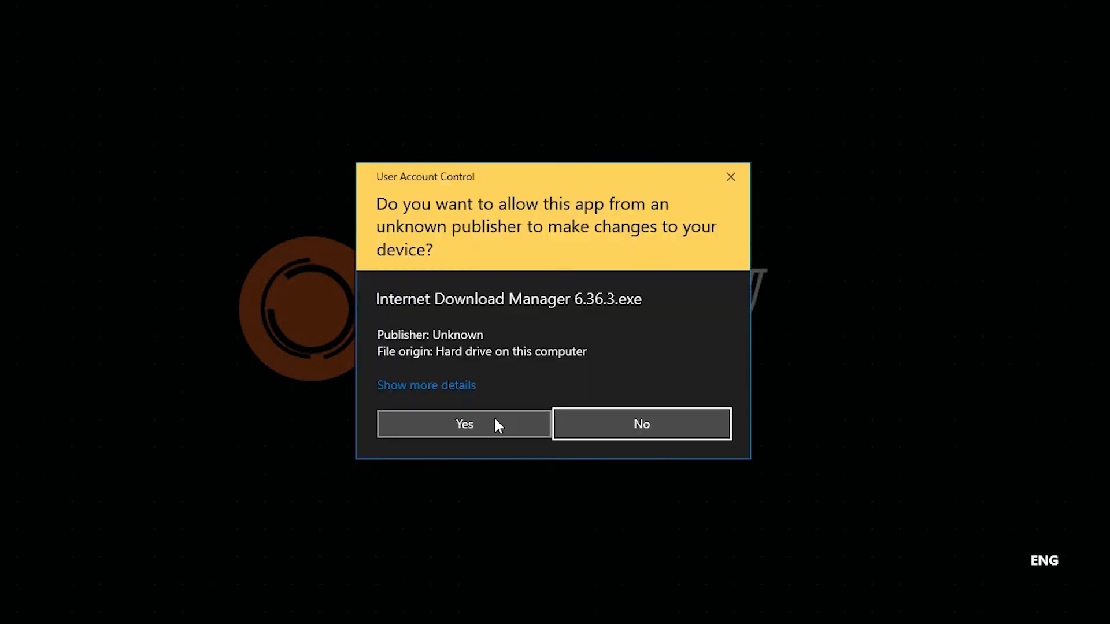
click(464, 424)
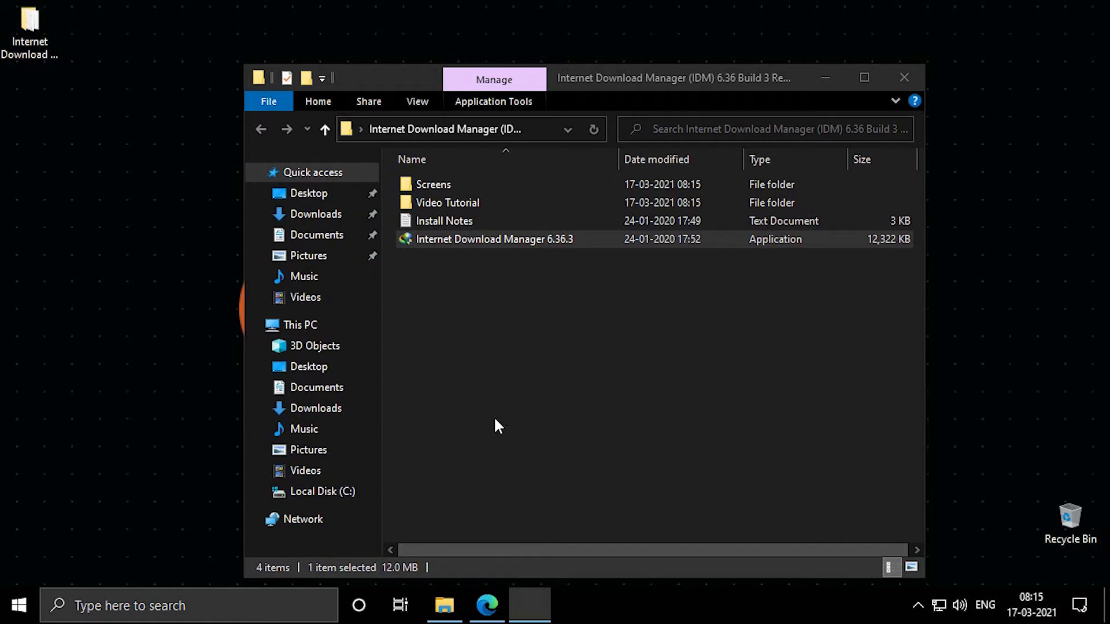
Accept standard installation and default folders, then enable the Windows 10 interface modification
double_click(494, 239)
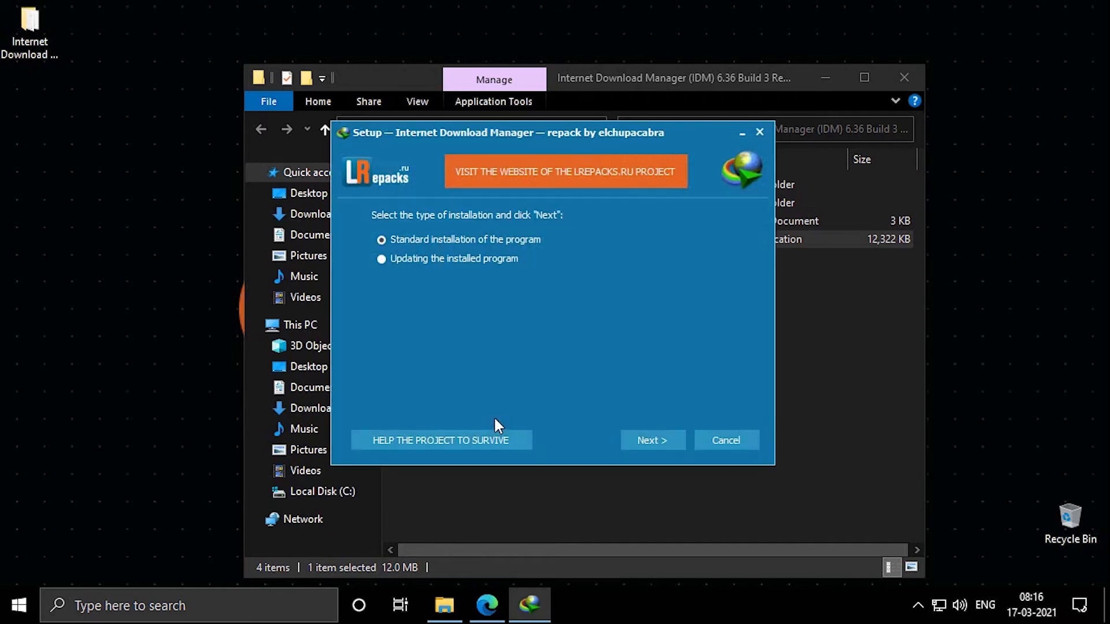
mouse_move(614, 403)
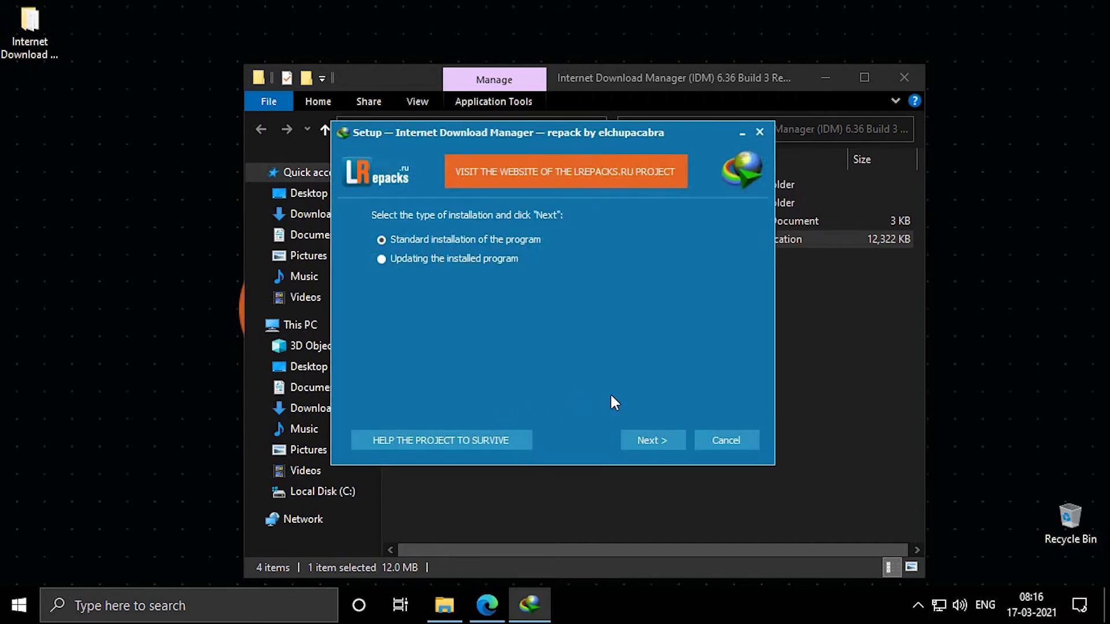
click(652, 440)
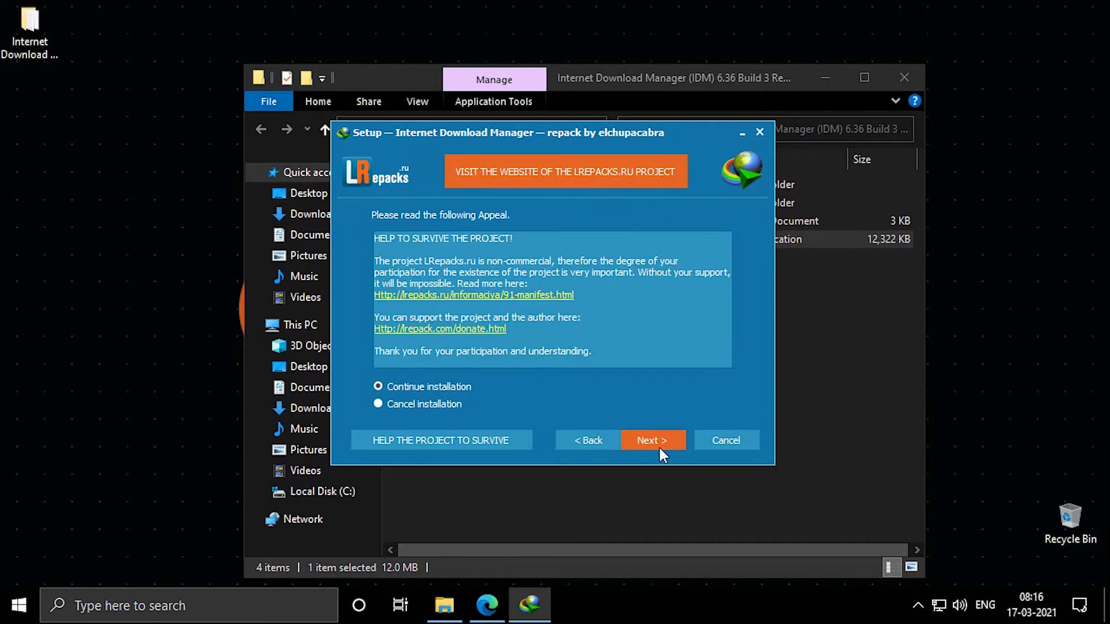
click(652, 440)
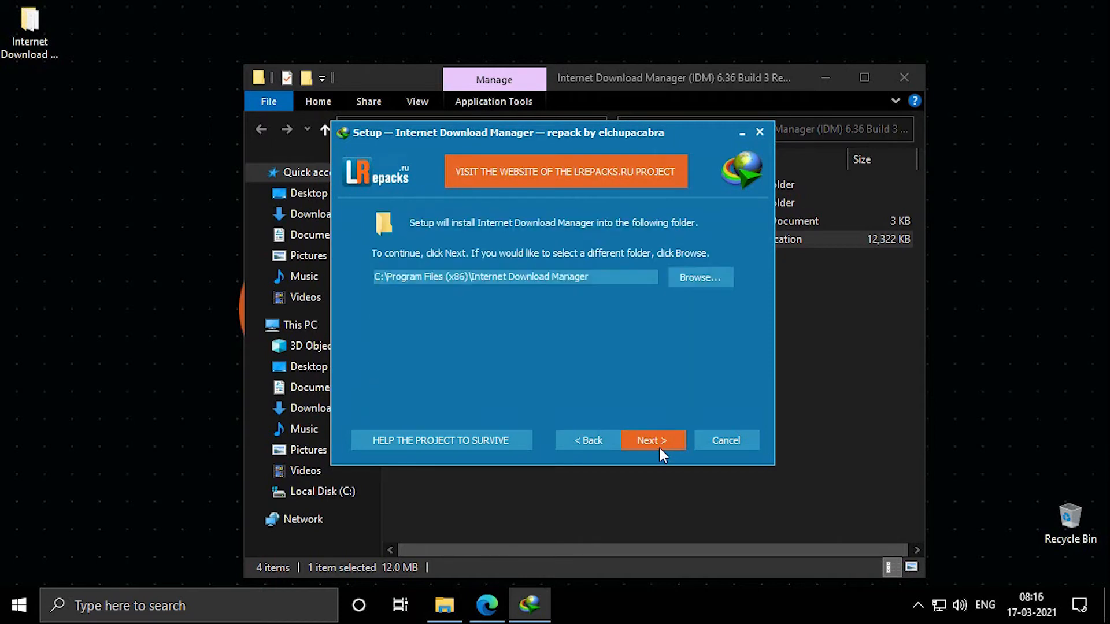
click(652, 440)
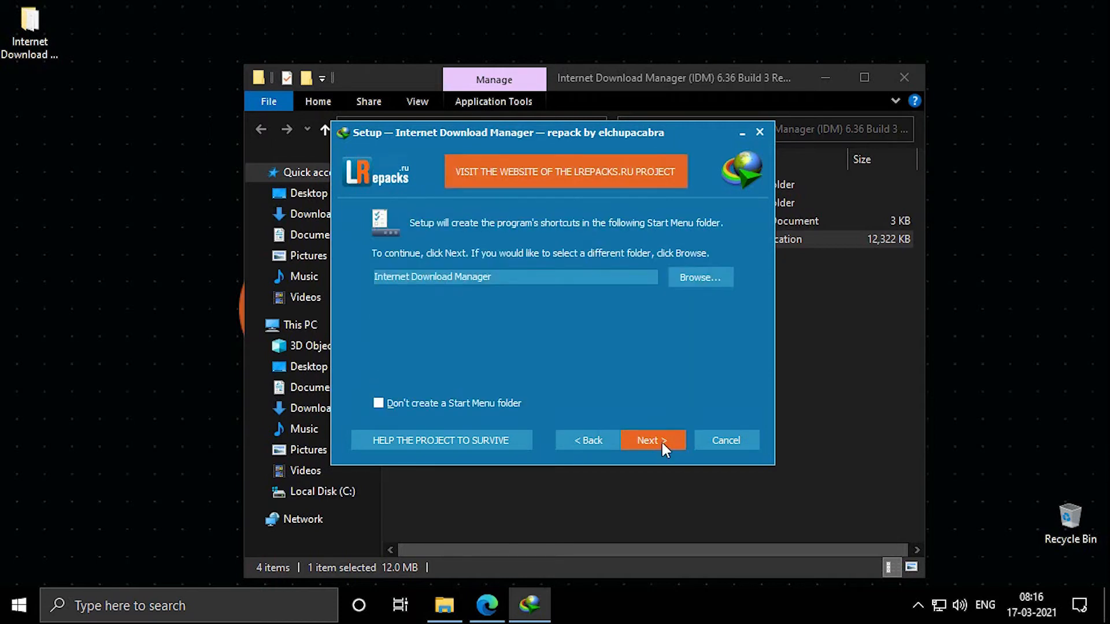
click(652, 440)
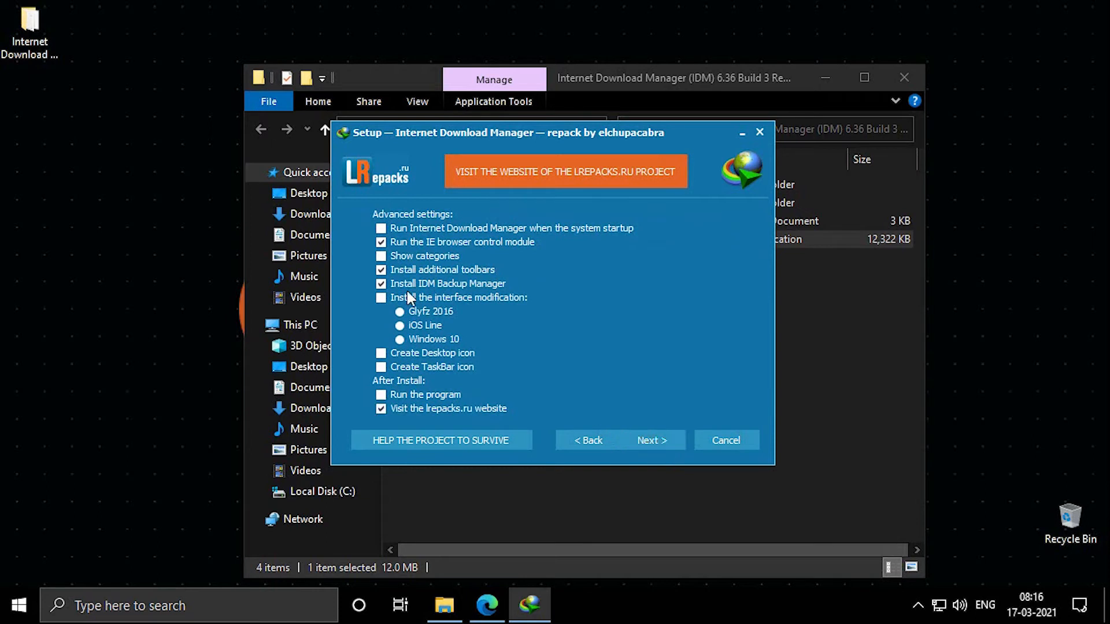
click(381, 298)
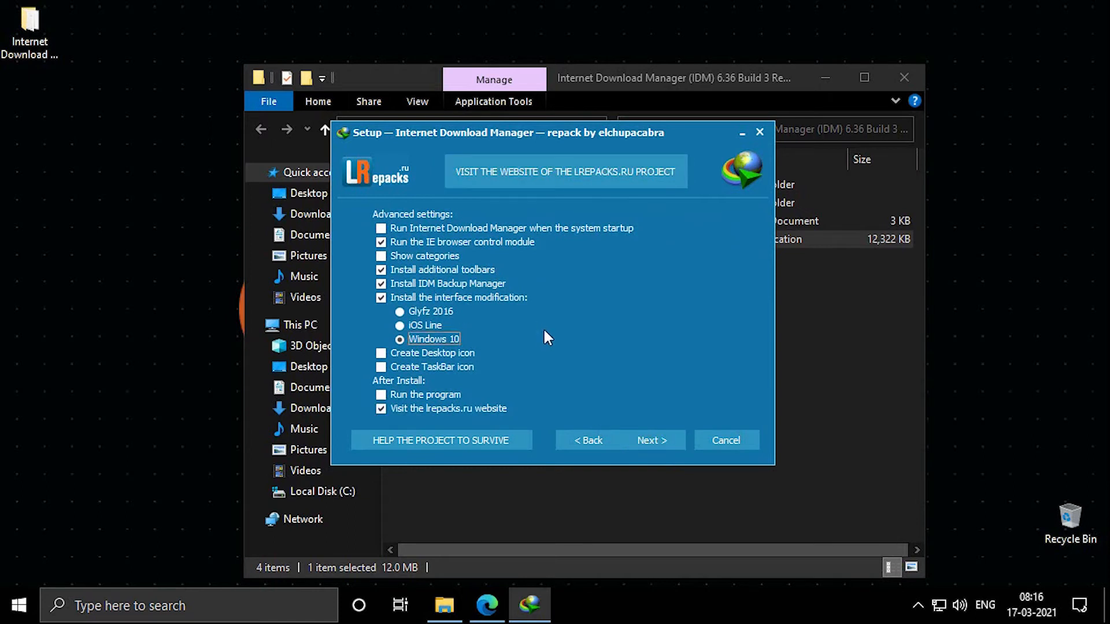
mouse_move(650, 405)
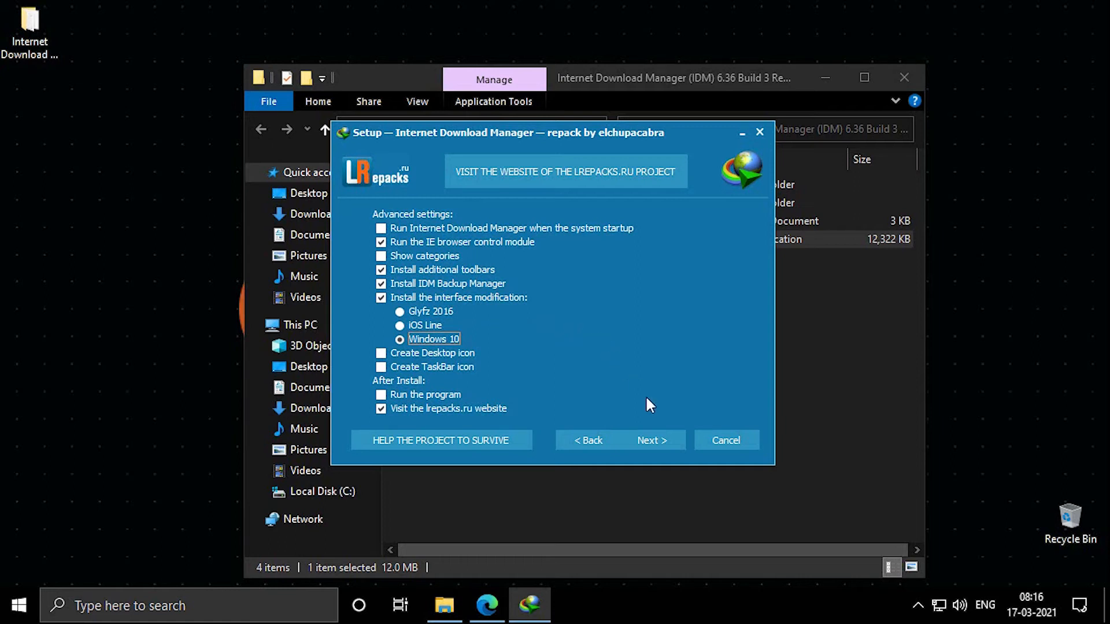
mouse_move(662, 448)
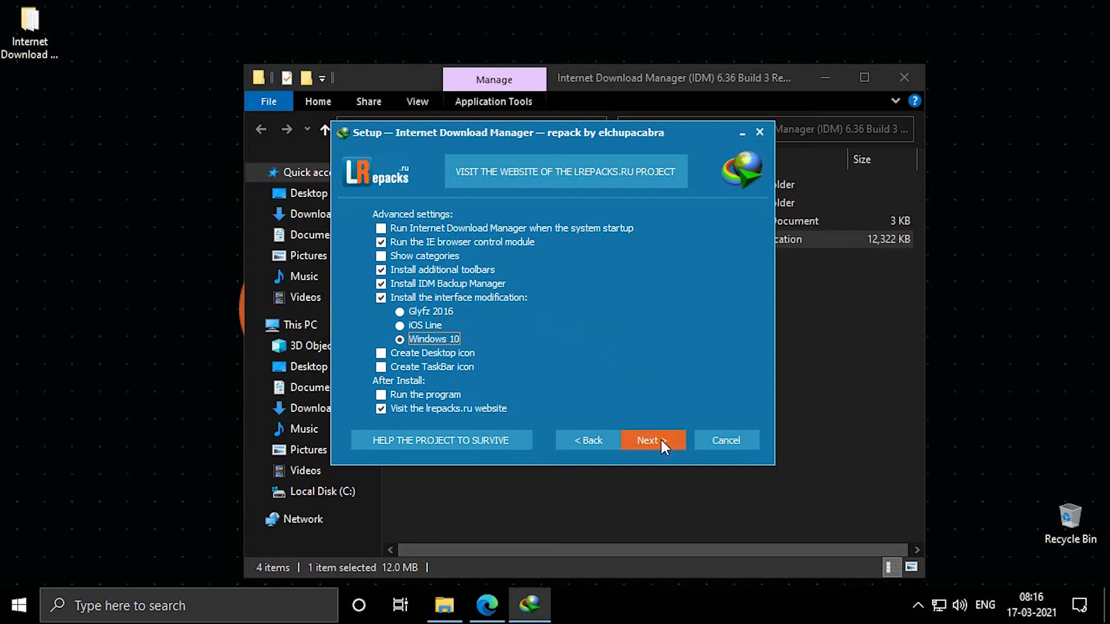
Install IDM with the chosen advanced settings and close the installer's folder window
click(647, 440)
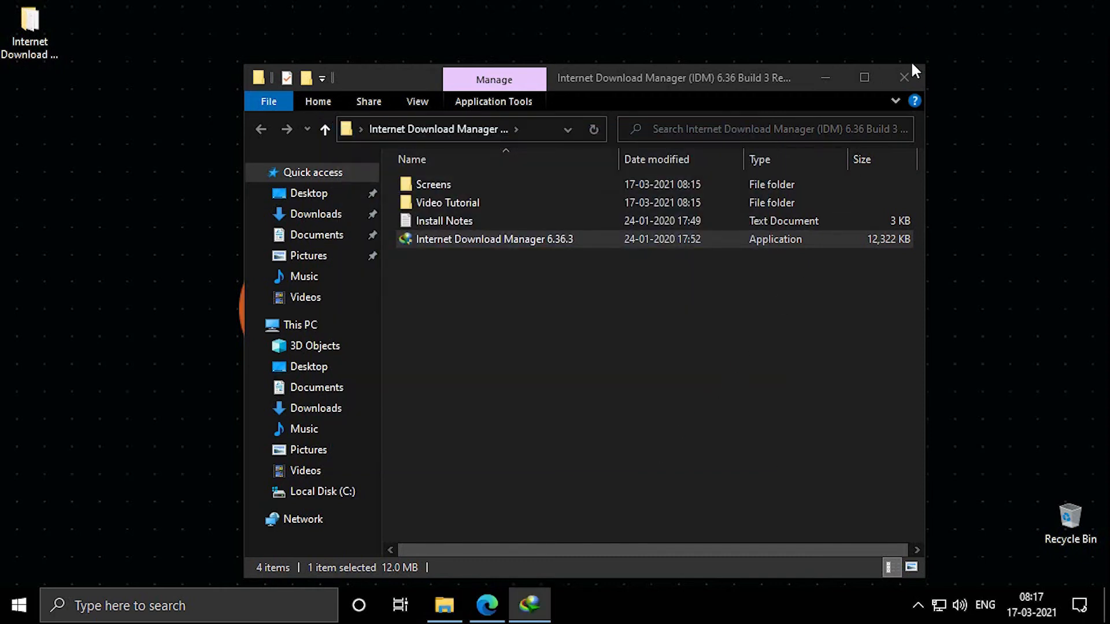
click(904, 77)
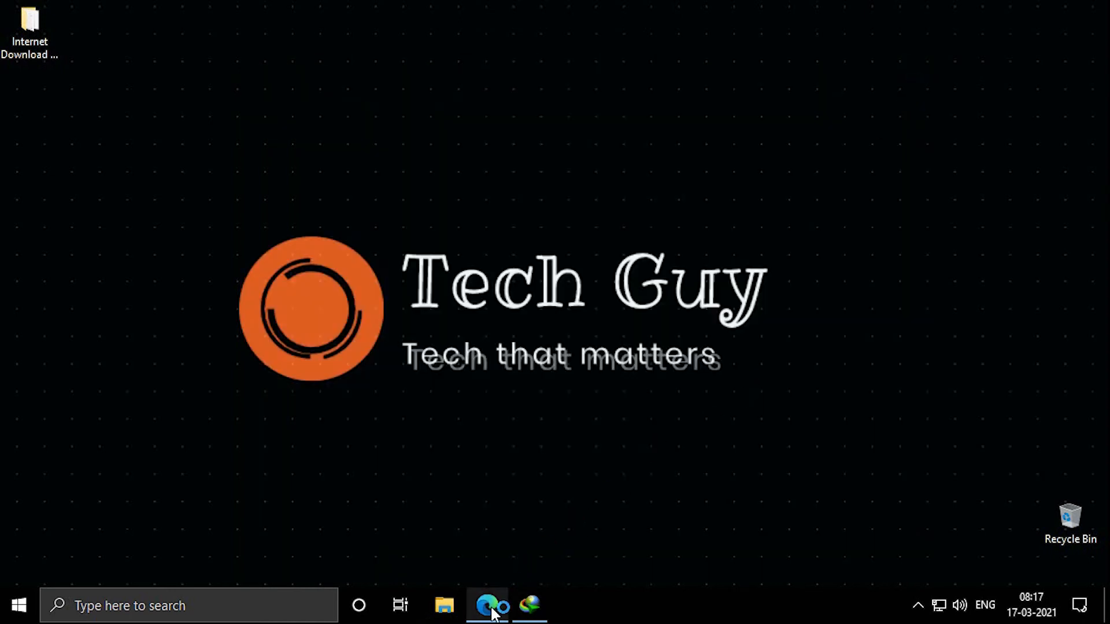
Bring Edge back to its downloads page and open the 'Settings and more' menu
click(484, 604)
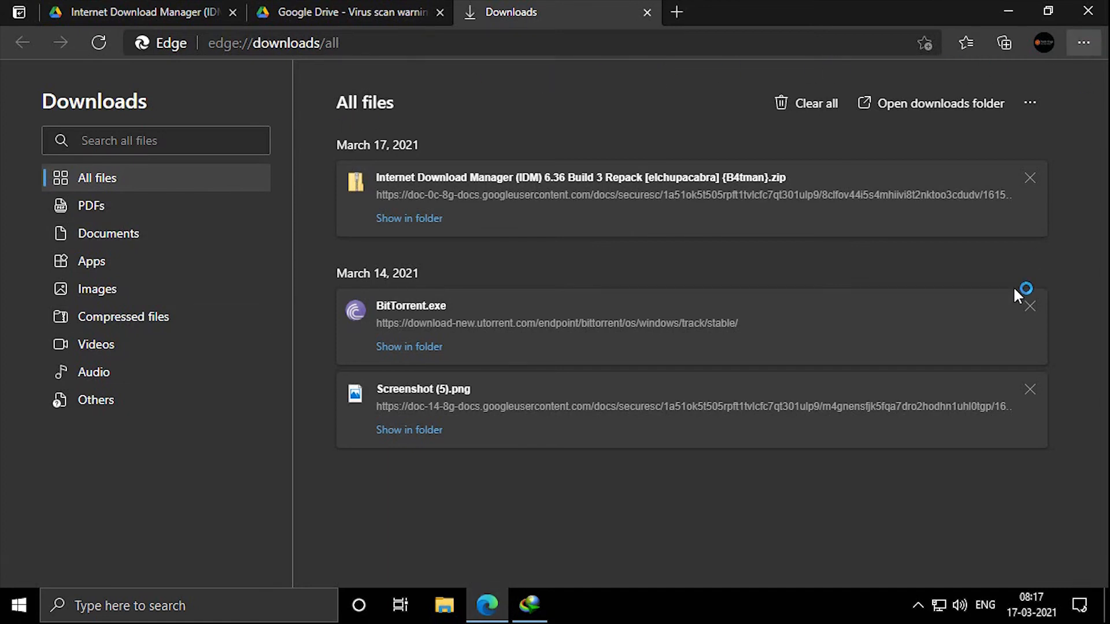
mouse_move(975, 391)
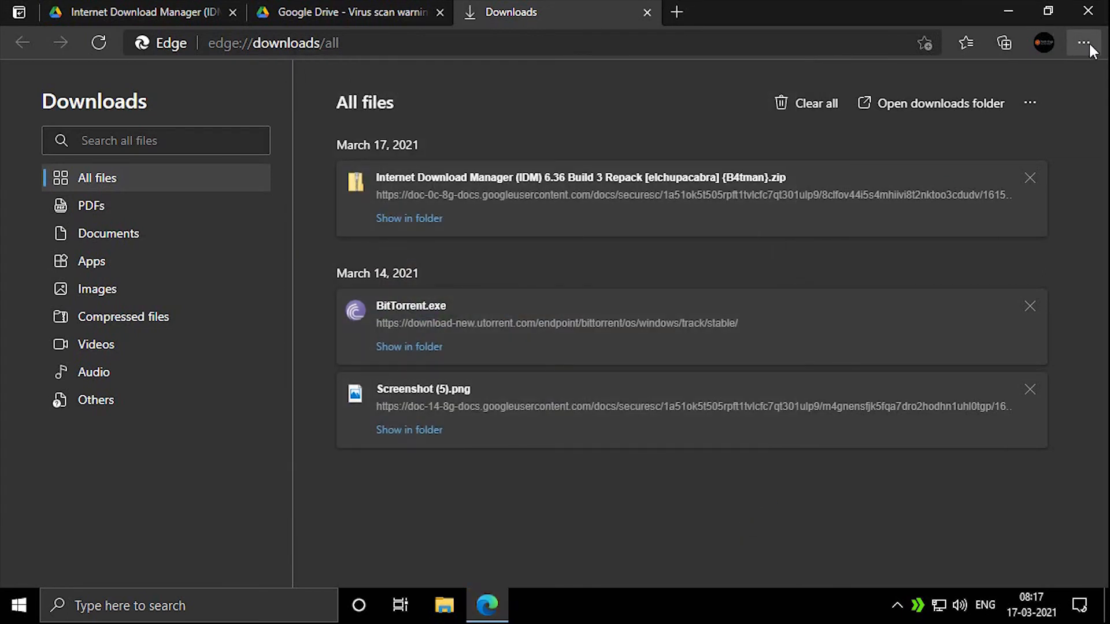
click(1084, 44)
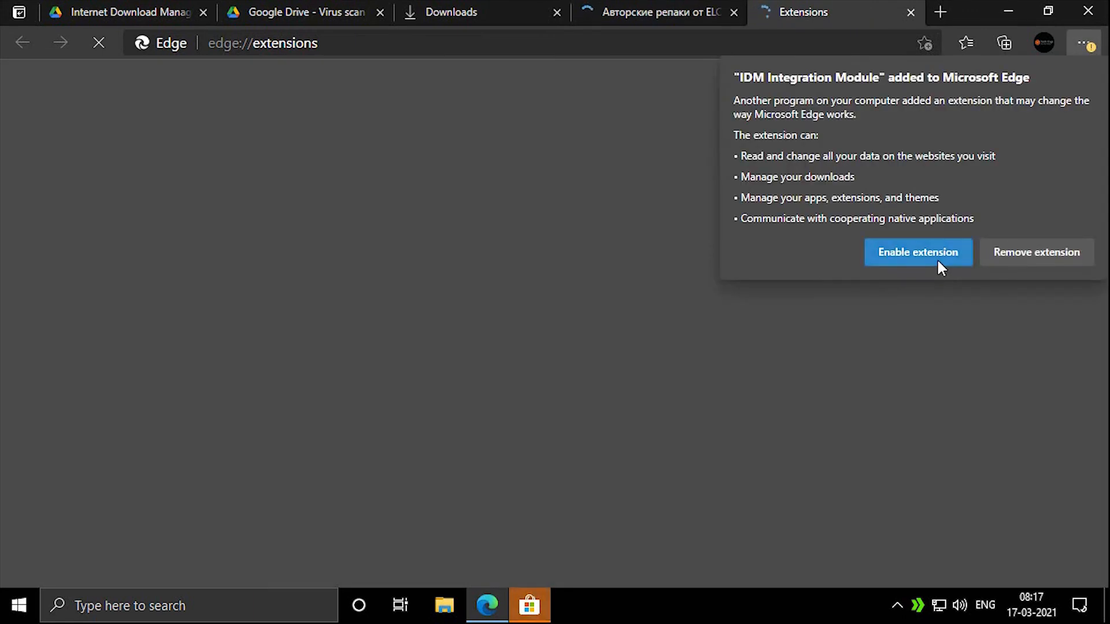
Enable IDM Integration Module, turn on developer mode and other-store extensions, and close the repack tab
click(918, 252)
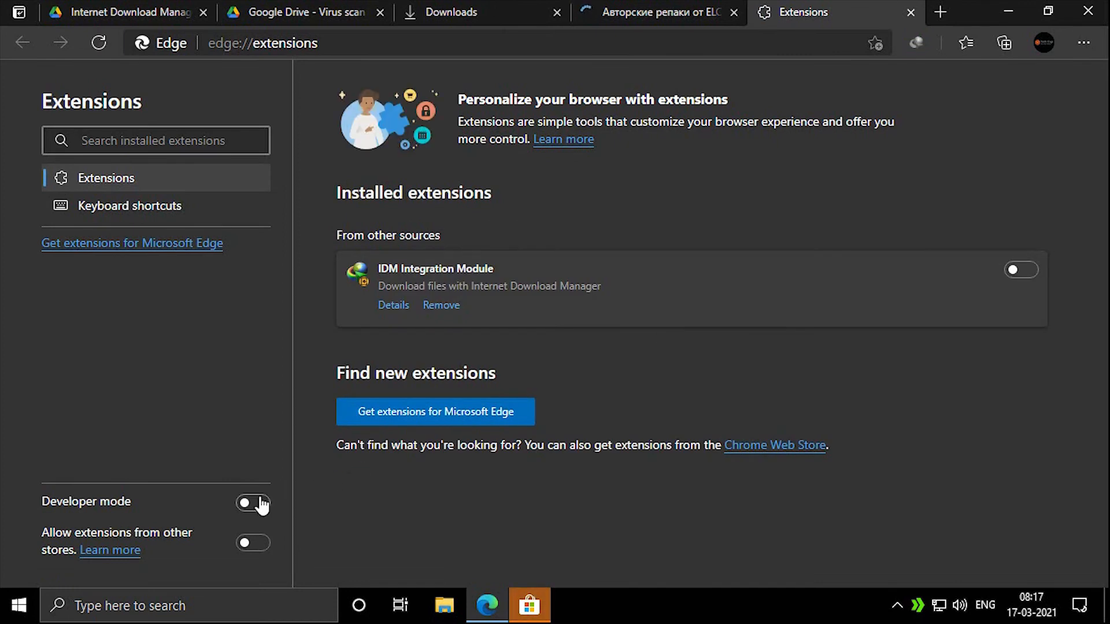
click(251, 502)
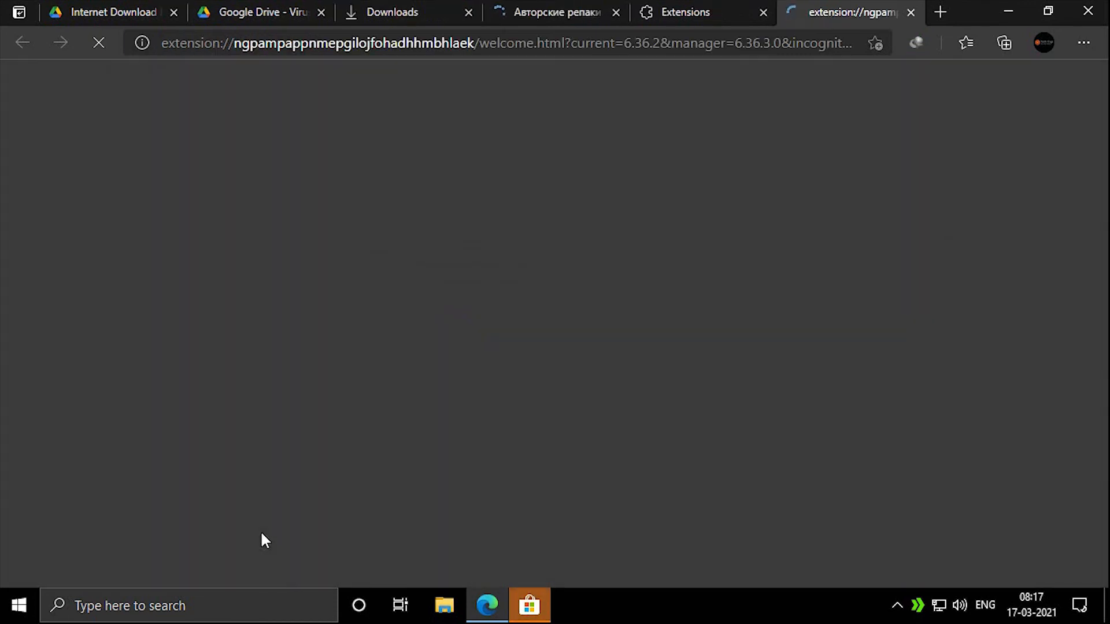
click(689, 12)
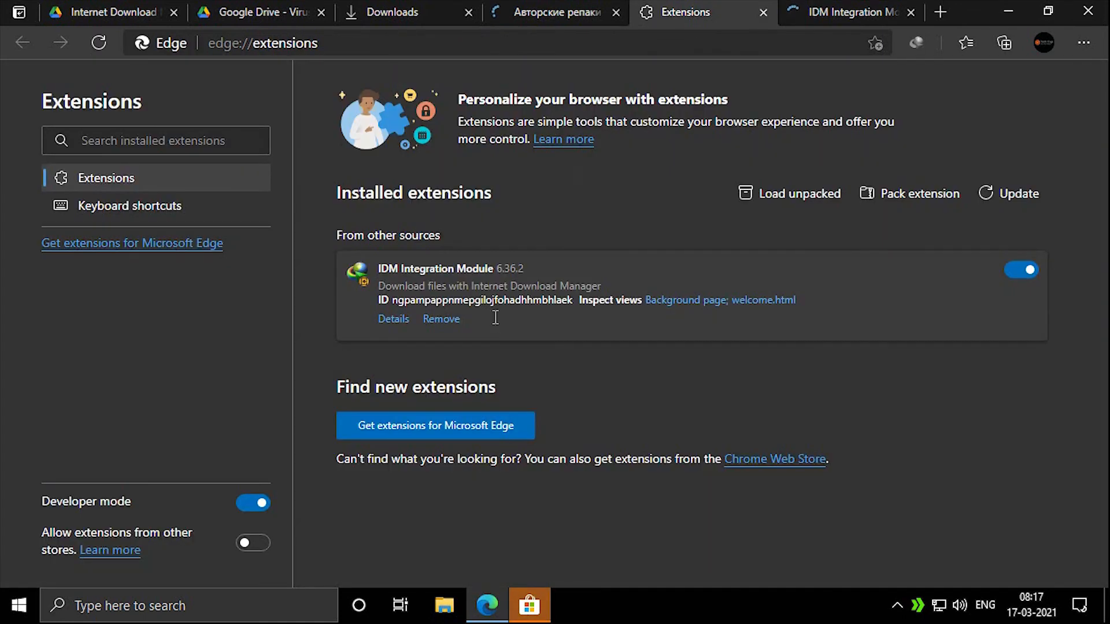
click(253, 543)
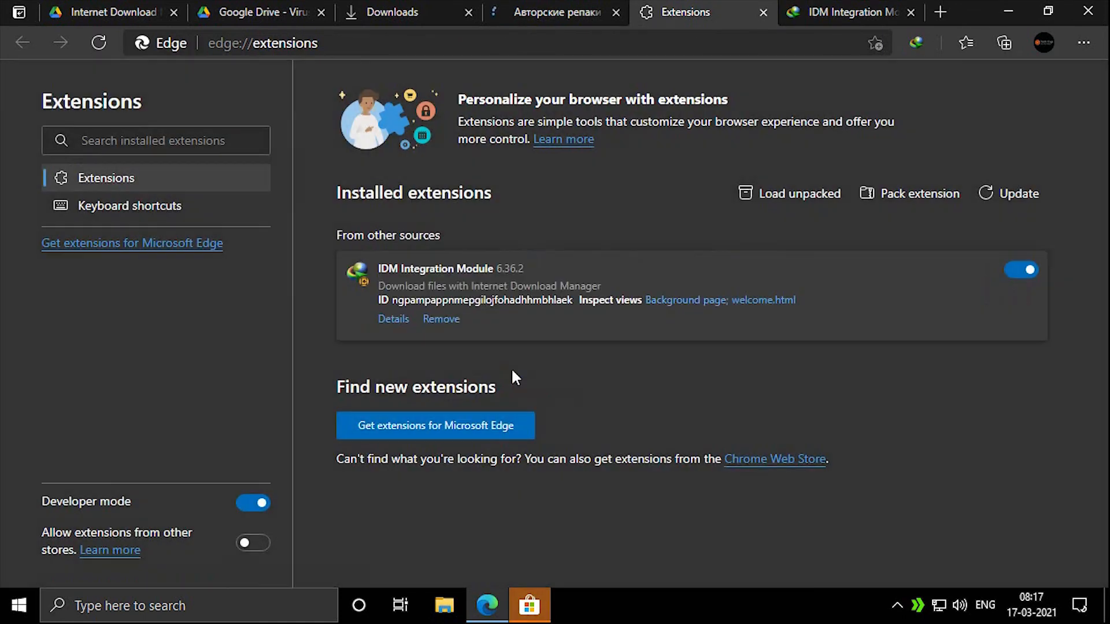
click(252, 543)
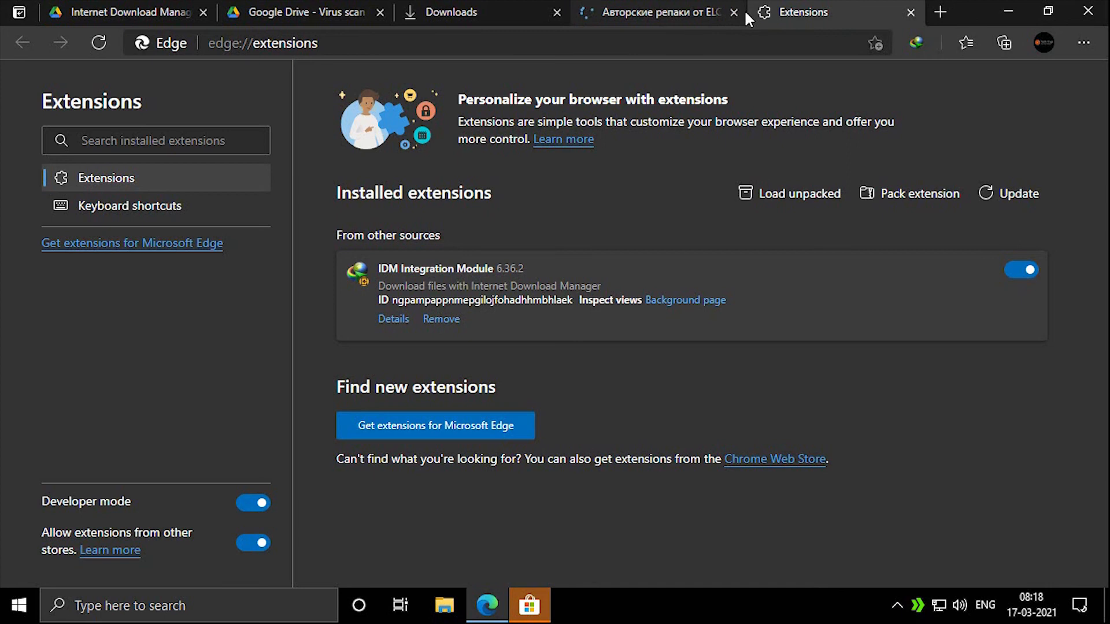
click(737, 12)
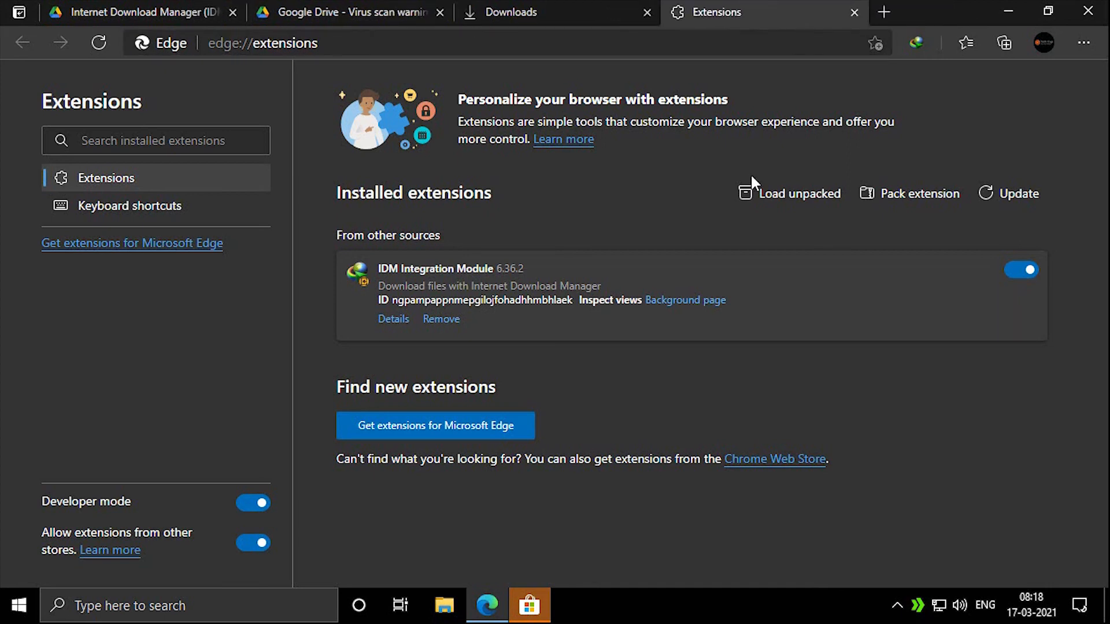
mouse_move(850, 184)
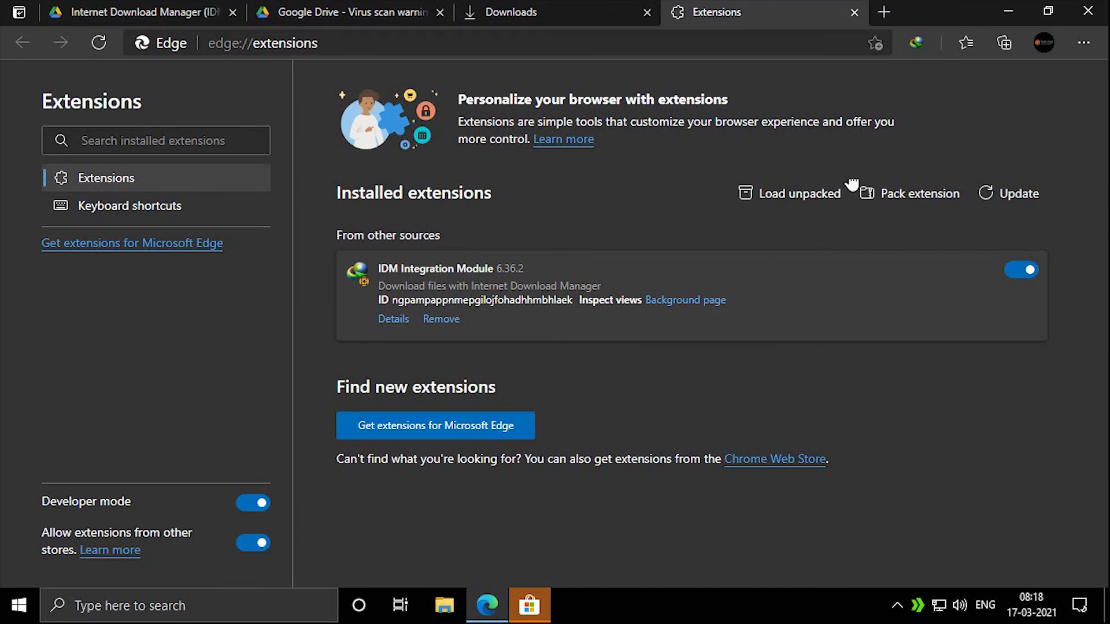
mouse_move(429, 154)
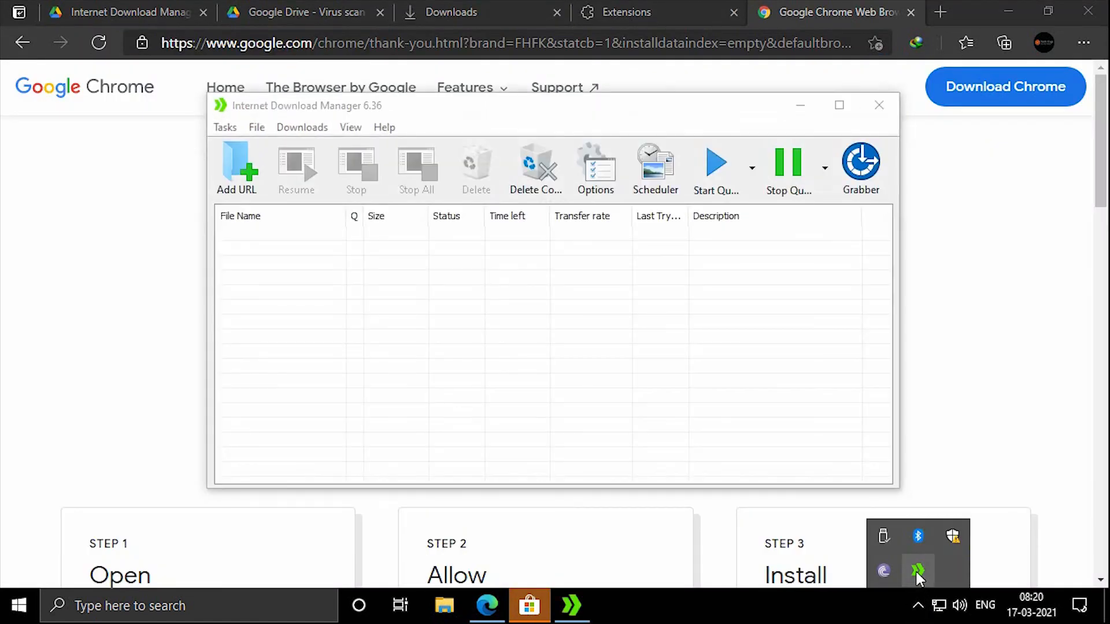
mouse_move(339, 133)
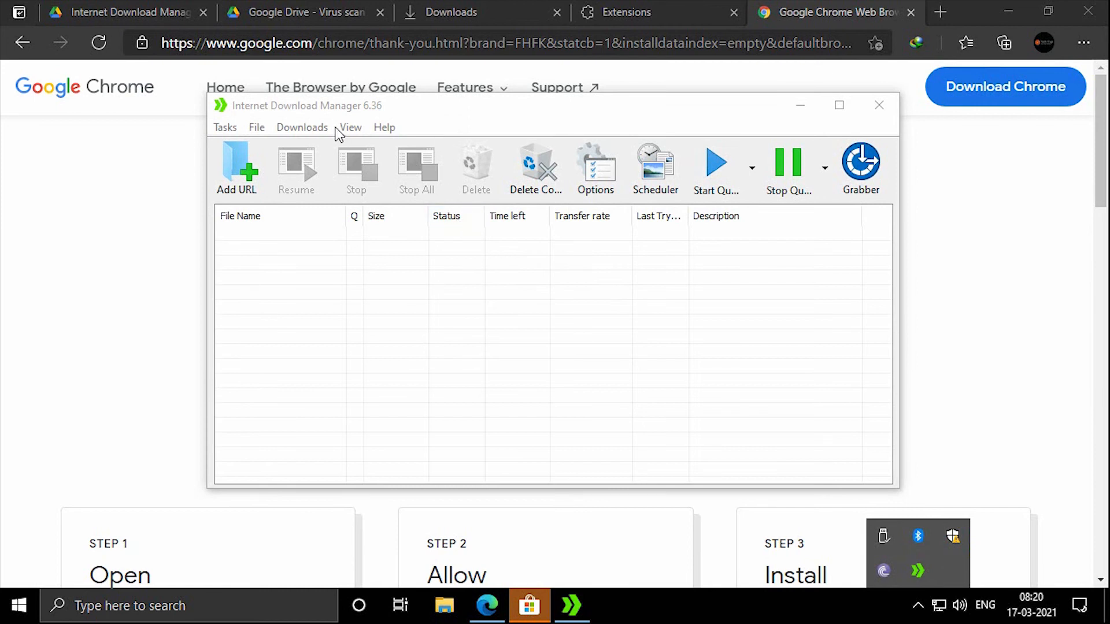
Check Help > About IDM shows 6.36 Build 3 fully licensed, then close IDM
click(349, 128)
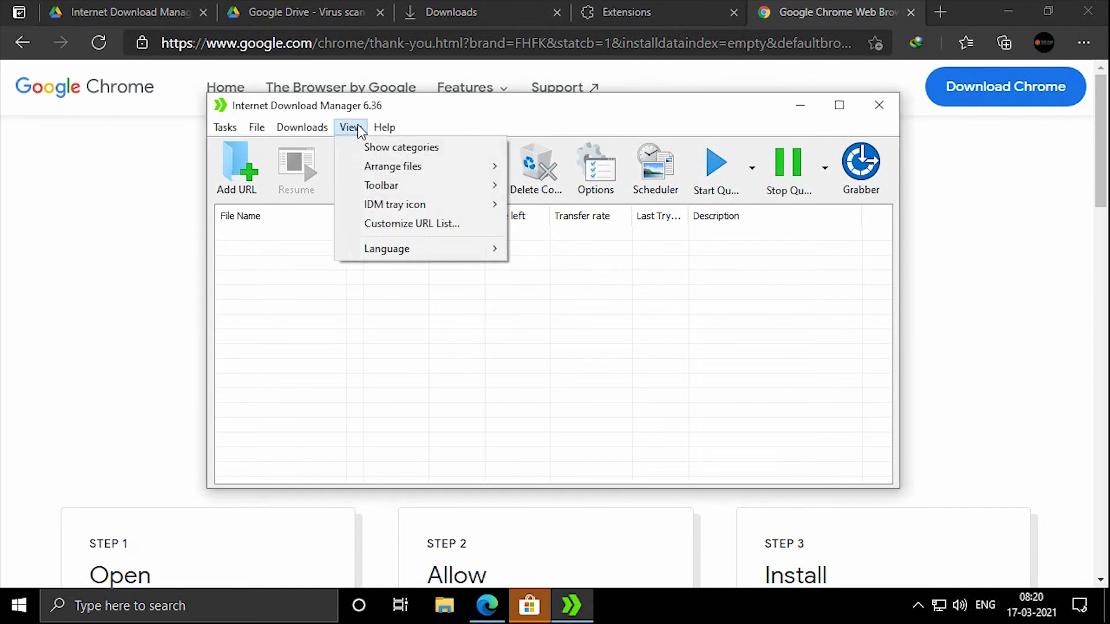
click(384, 127)
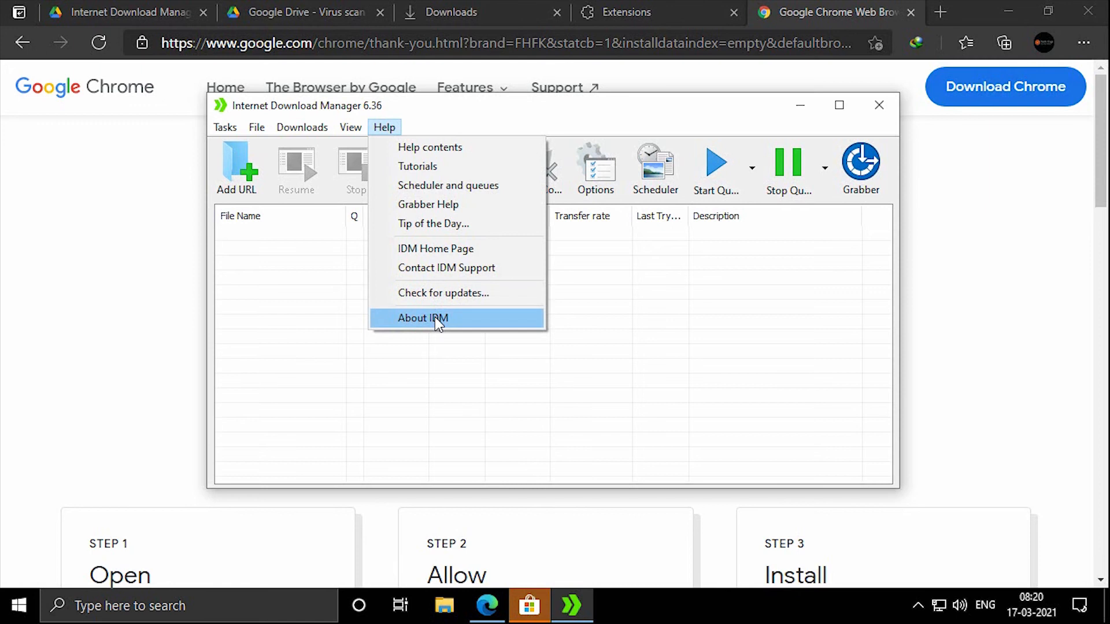
click(422, 318)
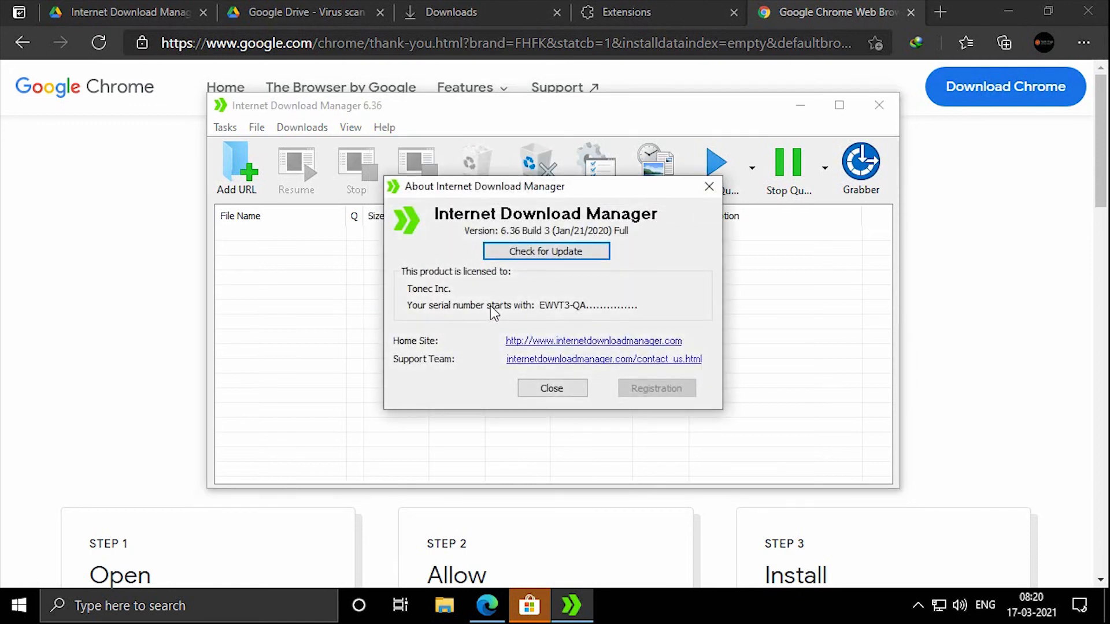
mouse_move(625, 310)
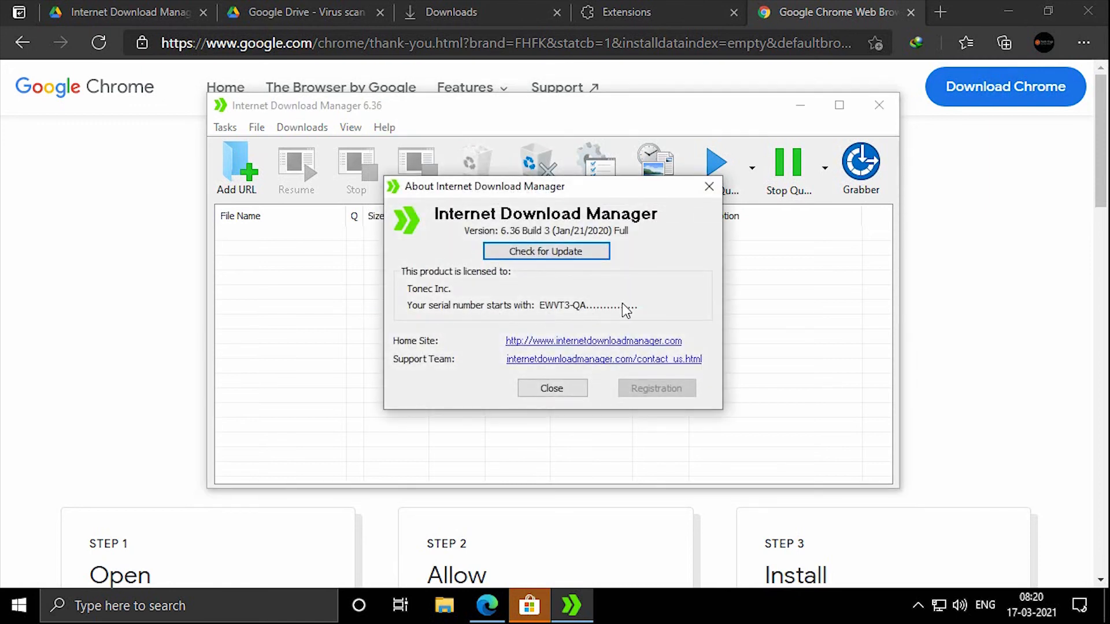
mouse_move(561, 391)
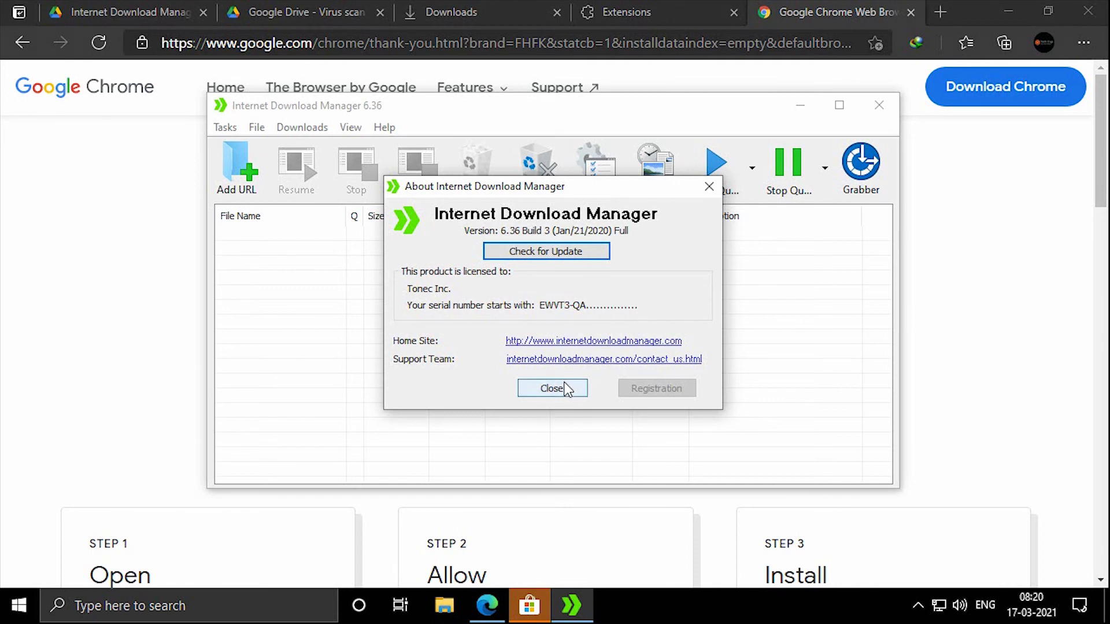
click(552, 389)
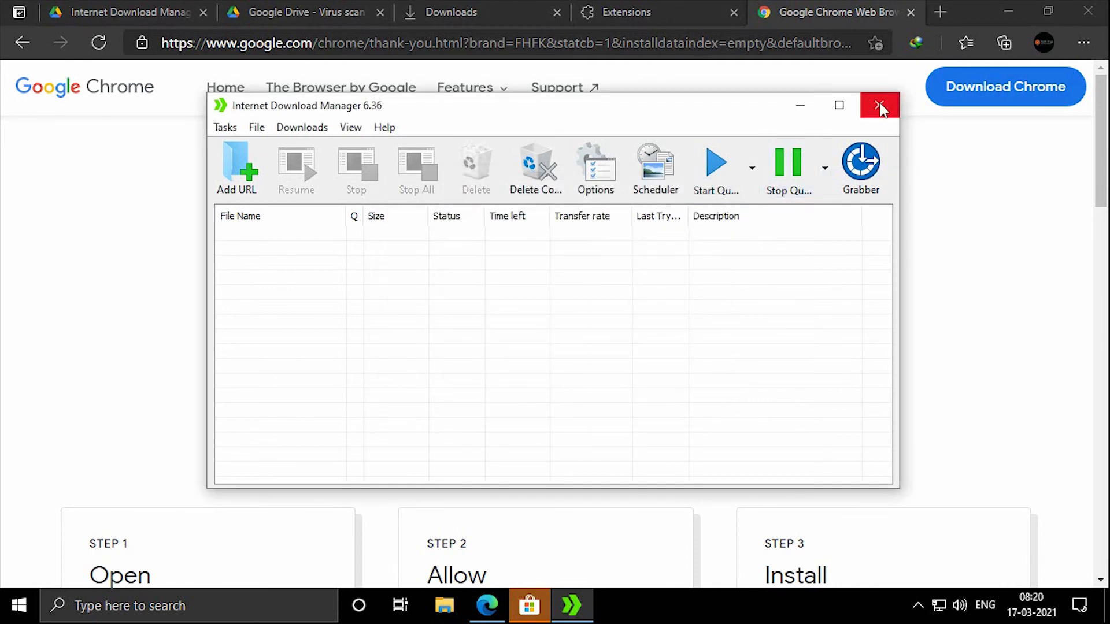
click(879, 105)
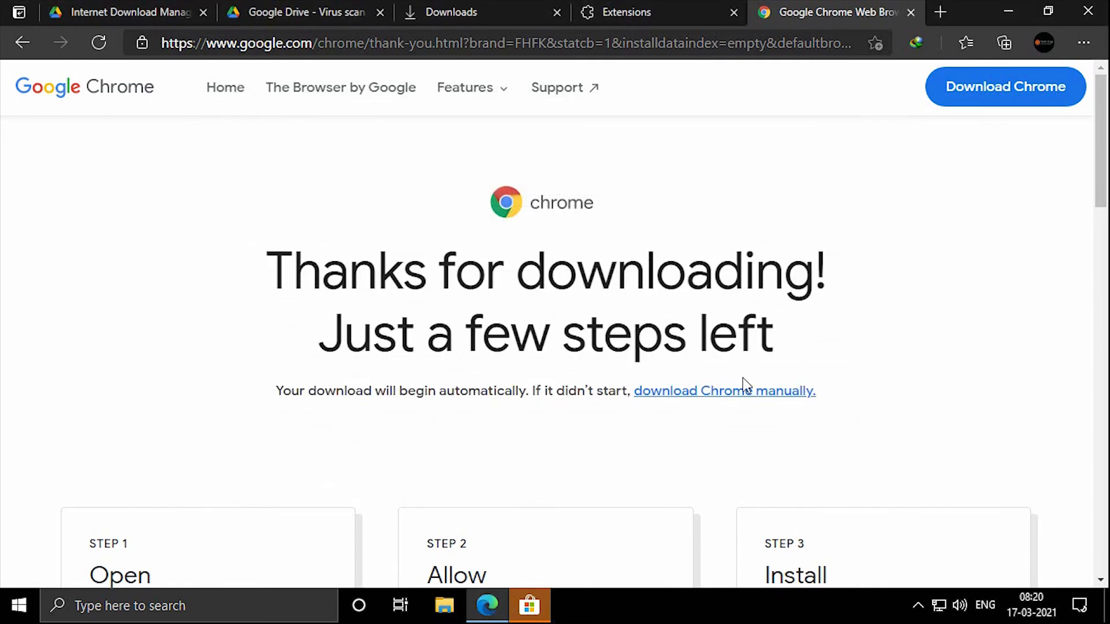
Download ChromeSetup.exe through IDM after dismissing its link-capture tip
click(724, 391)
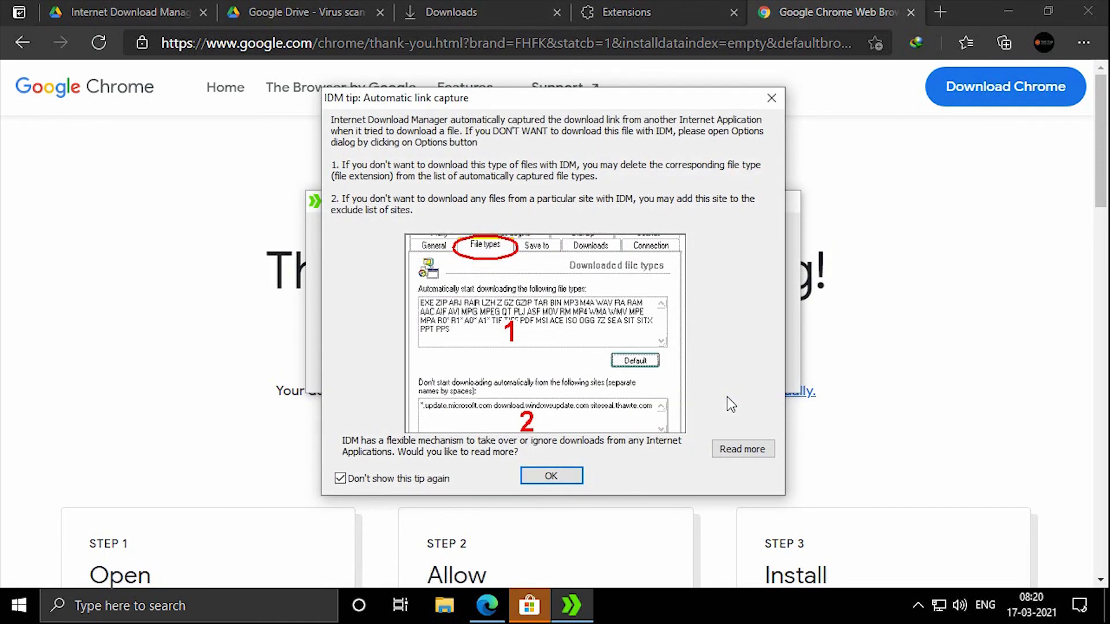
click(551, 476)
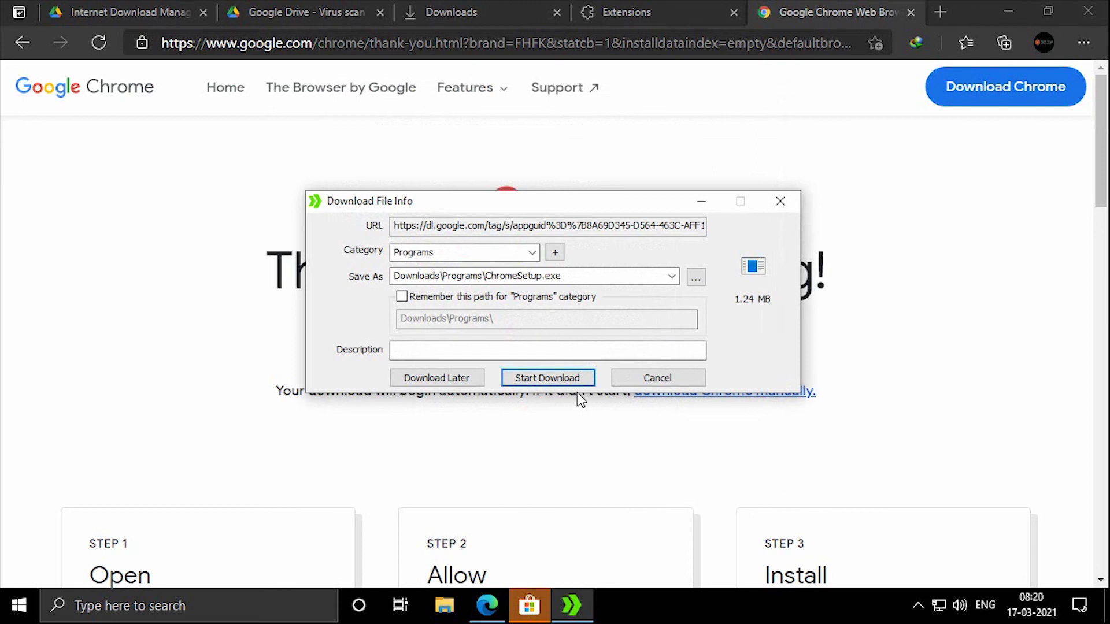
click(548, 378)
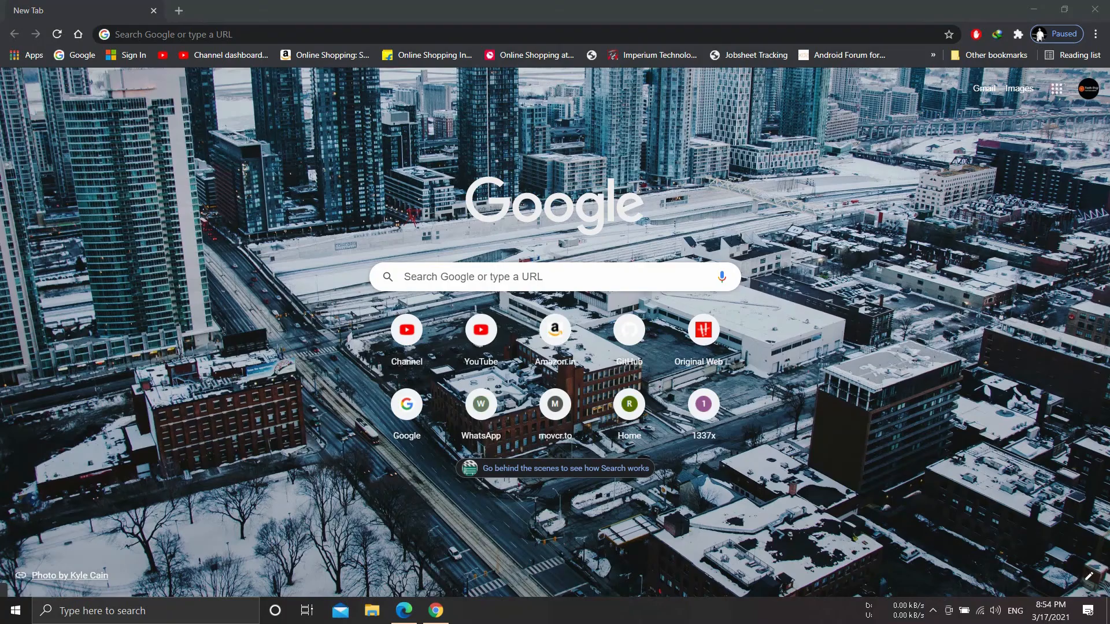
Confirm on Chrome's Extensions page that IDM Integration Module 6.38.19 is enabled
click(1096, 33)
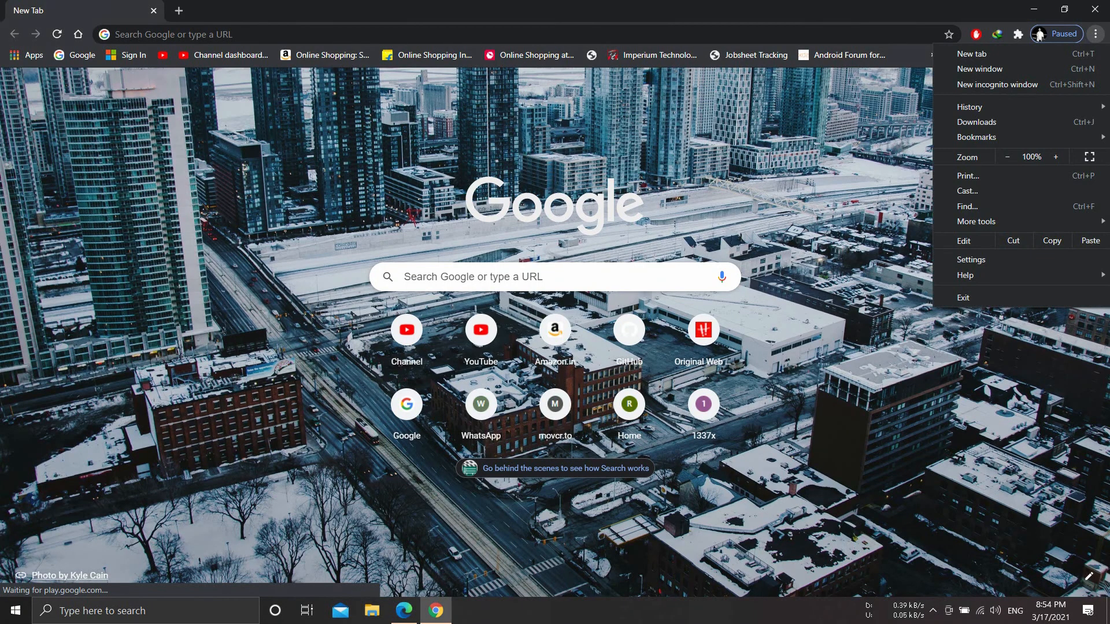
mouse_move(976, 122)
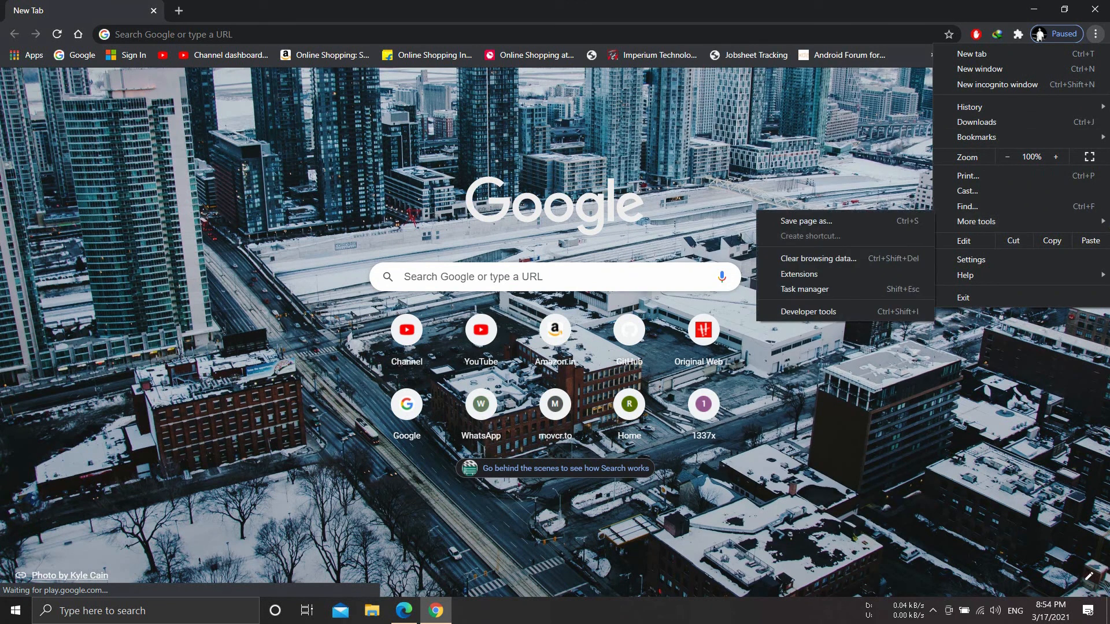
click(799, 274)
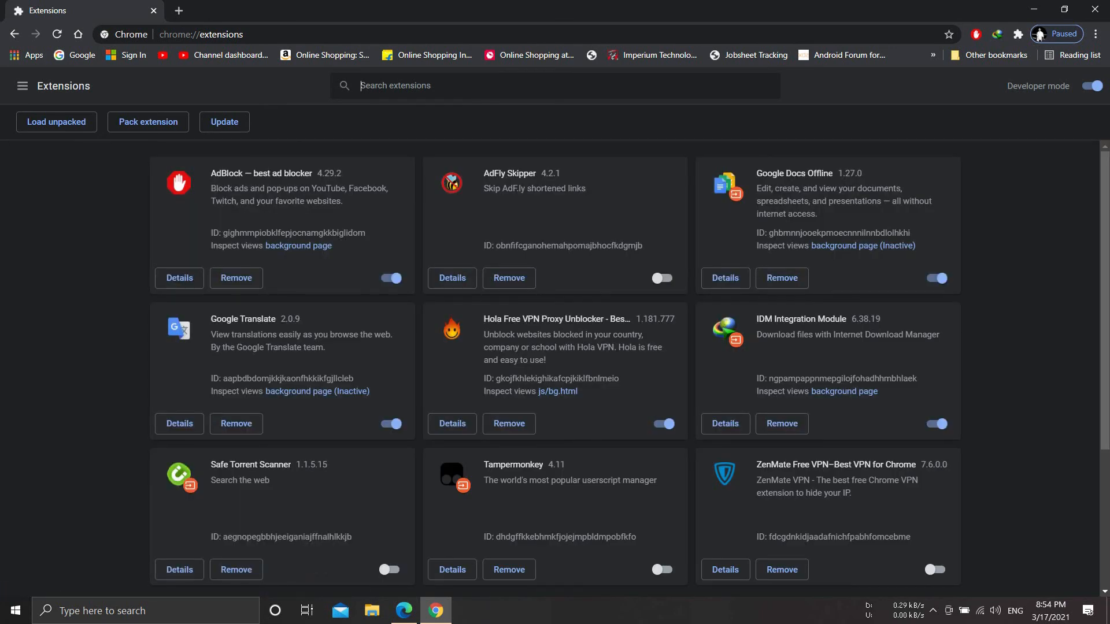
scroll(down, 3)
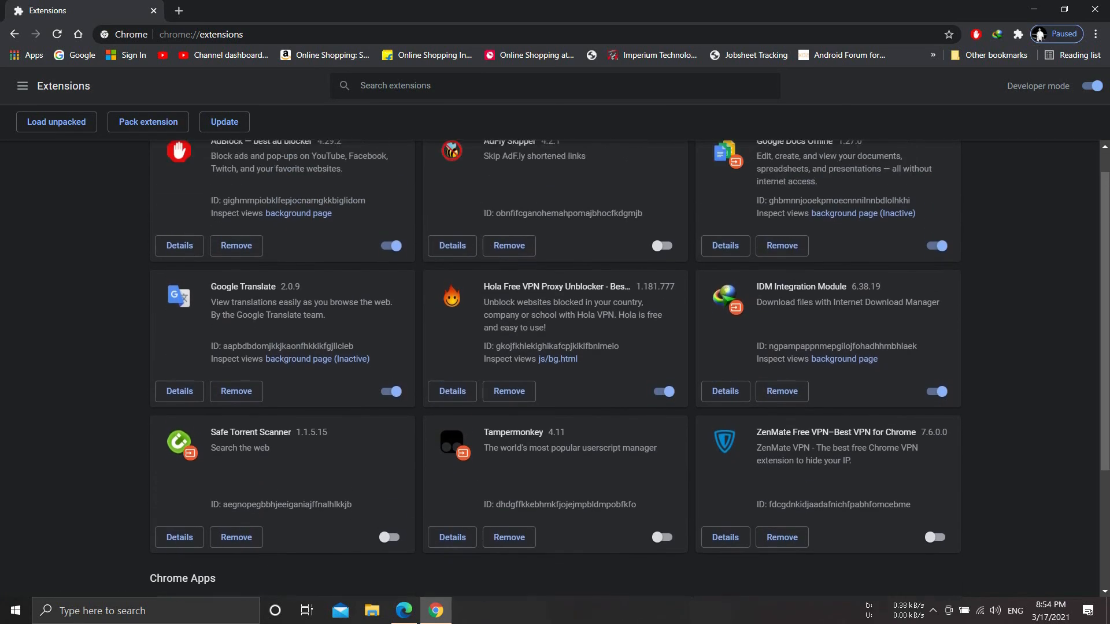
scroll(down, 3)
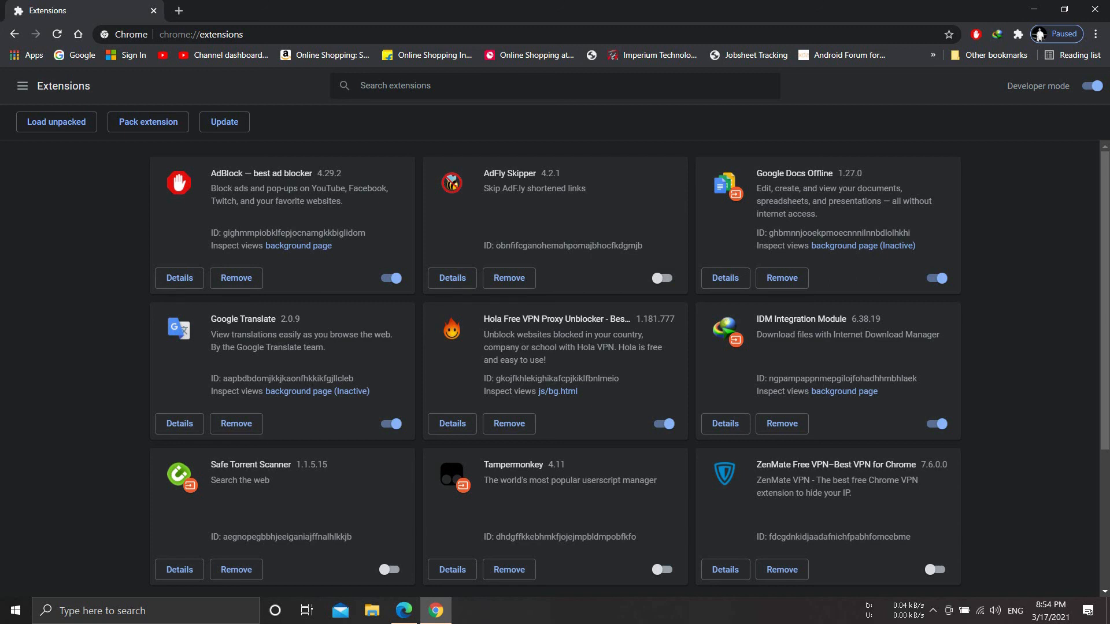
scroll(down, 3)
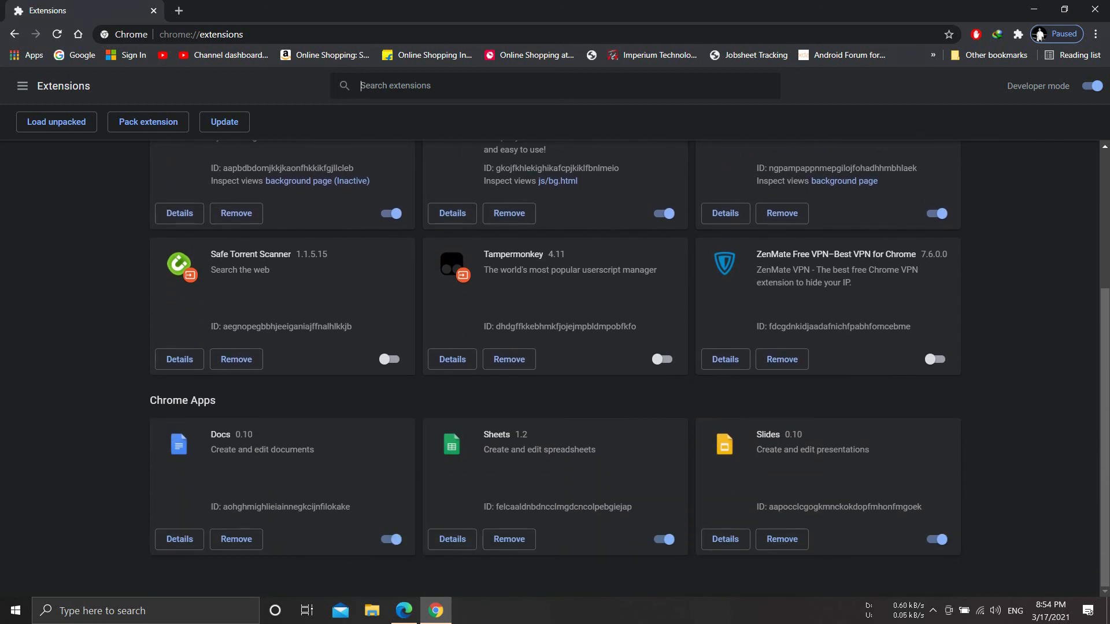
scroll(up, 3)
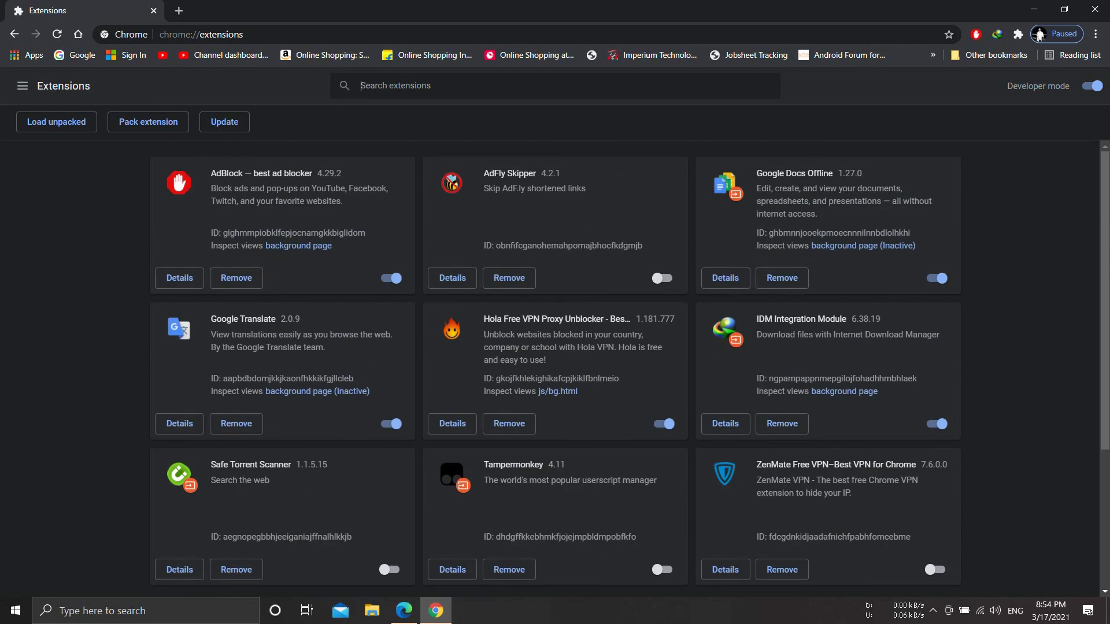
click(1096, 33)
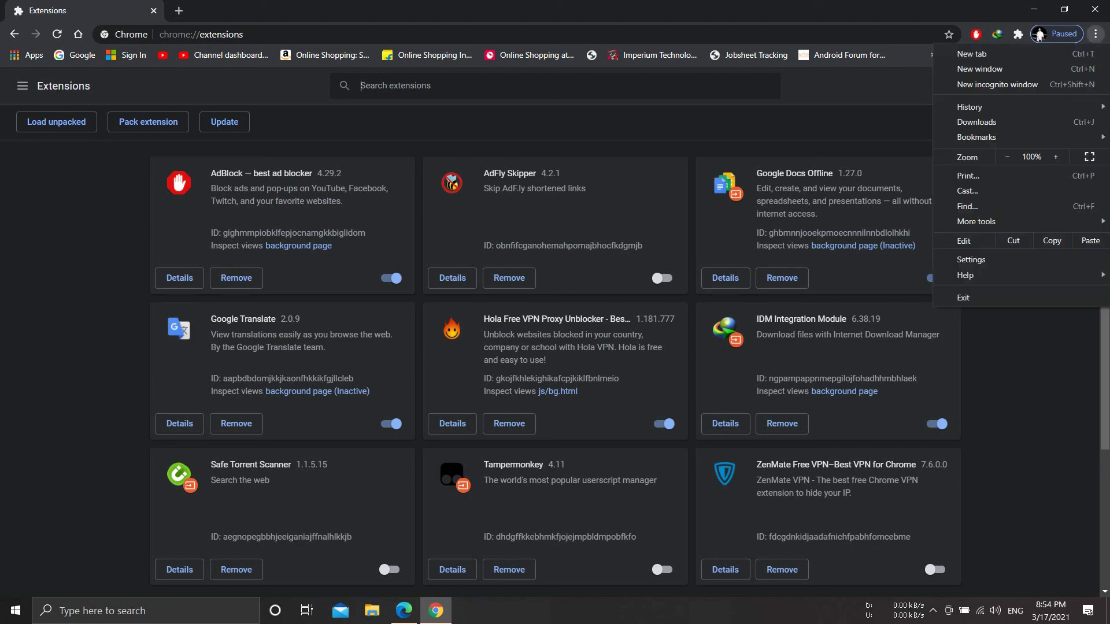